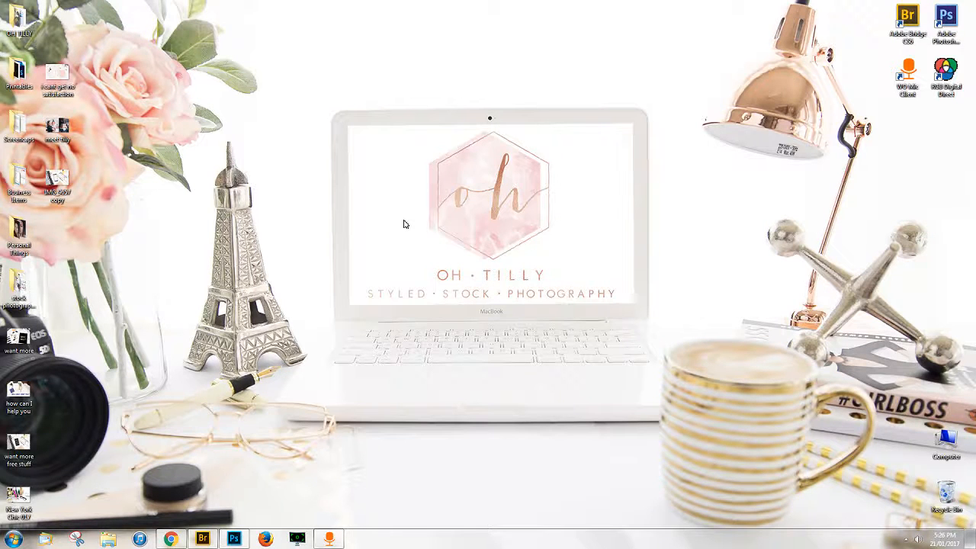
{"action": "mouse_move", "coordinate": [403, 211]}
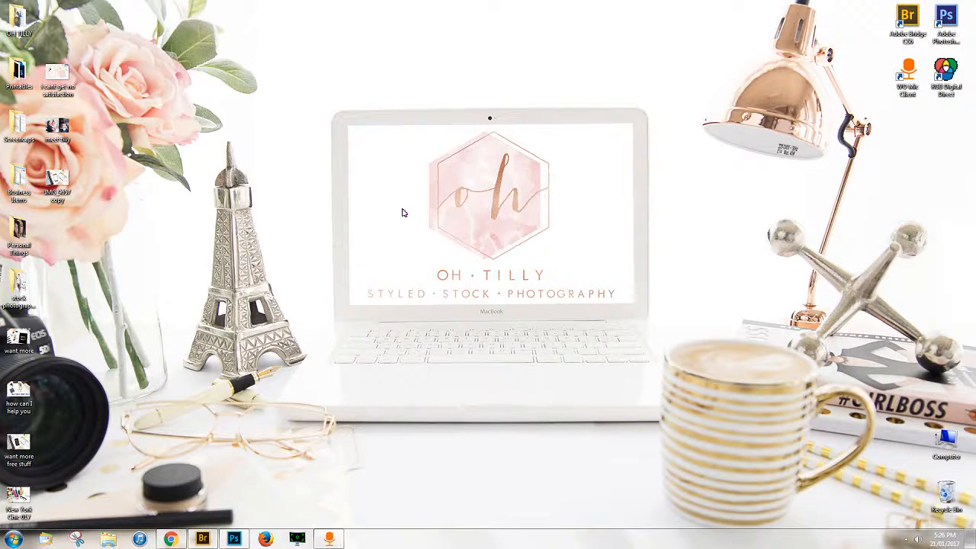
{"action": "mouse_move", "coordinate": [402, 242]}
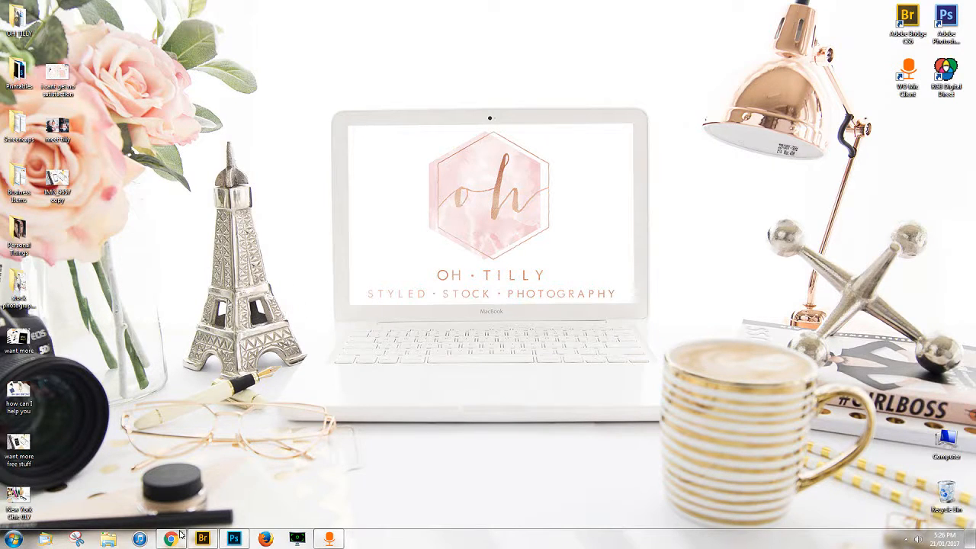
{"action": "mouse_move", "coordinate": [171, 538]}
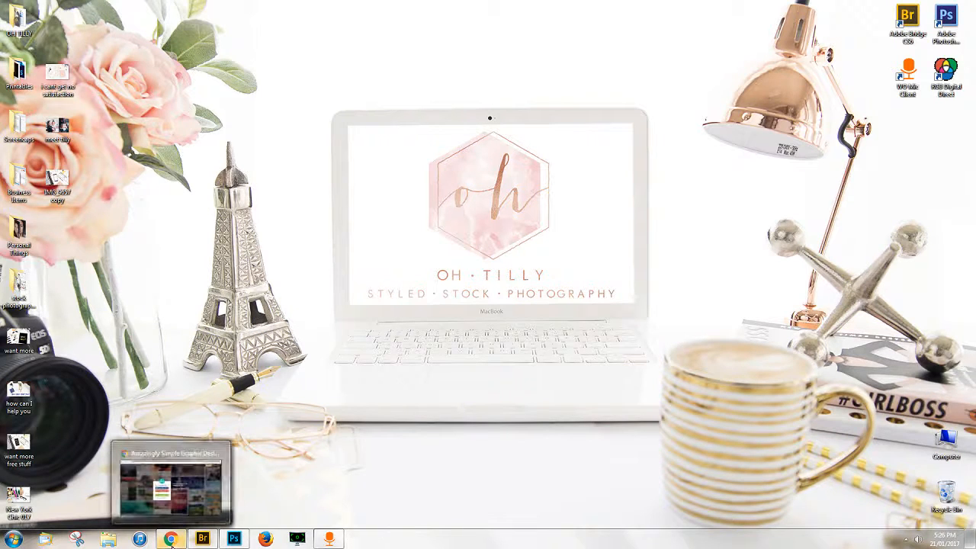
{"action": "mouse_move", "coordinate": [316, 369]}
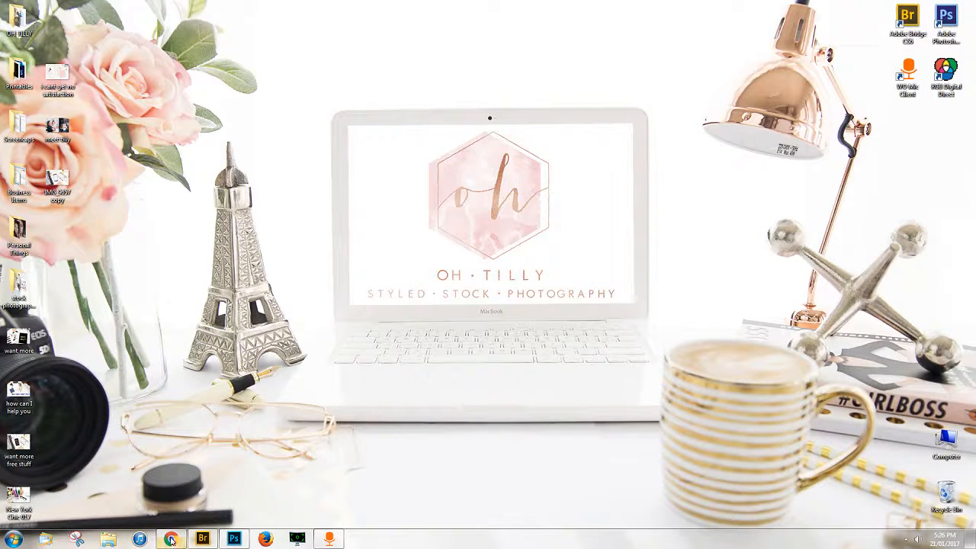
Bring Chrome to the front and log in to Canva with the saved credentials.
{"action": "left_click", "coordinate": [171, 538]}
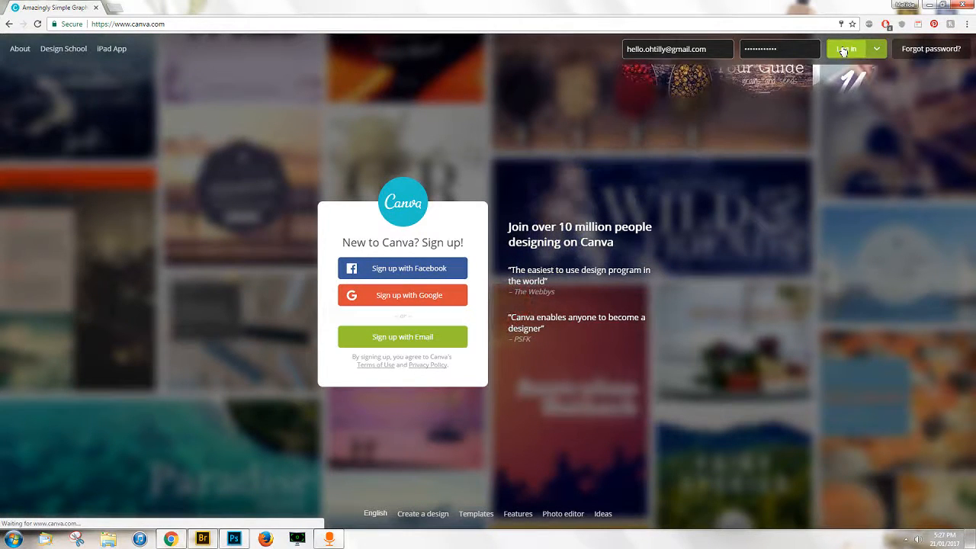
{"action": "left_click", "coordinate": [845, 48]}
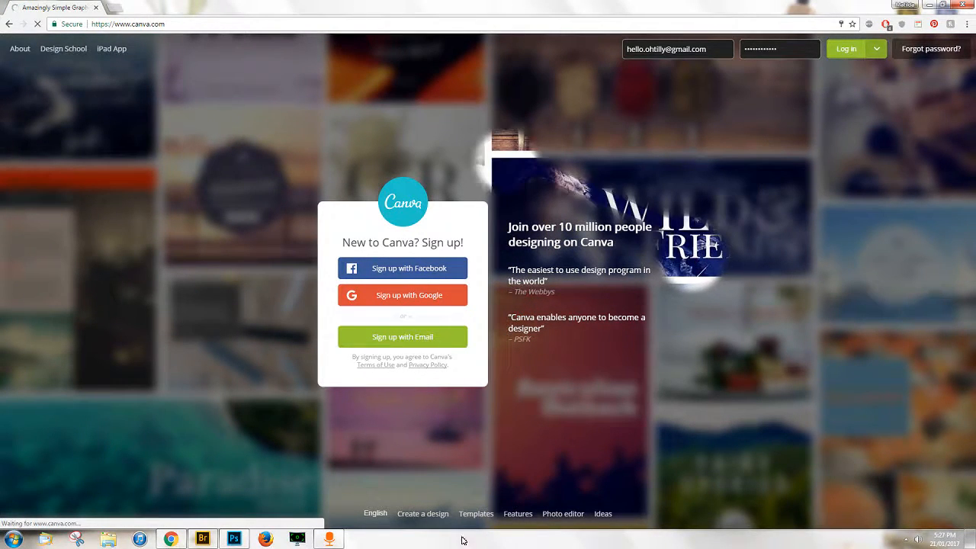
{"action": "left_click", "coordinate": [846, 49]}
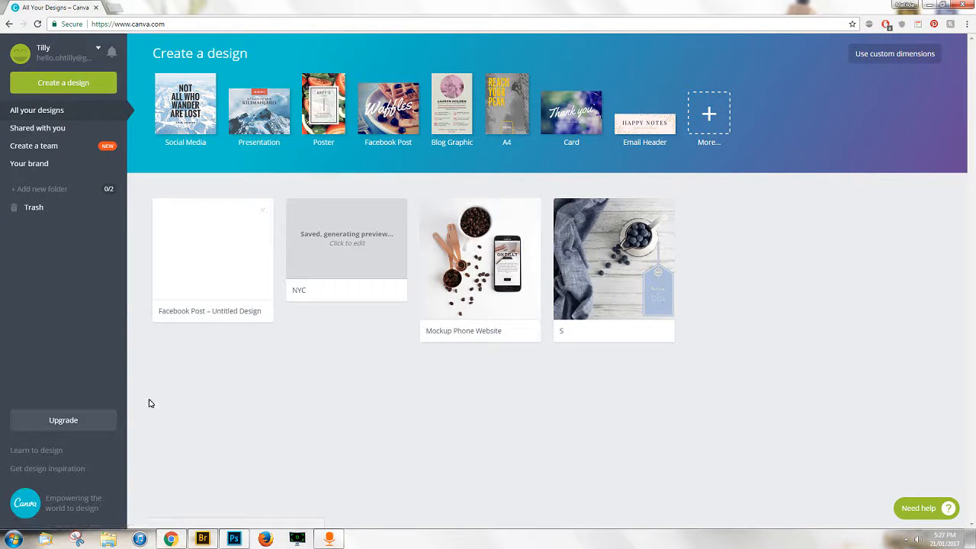
{"action": "mouse_move", "coordinate": [110, 357]}
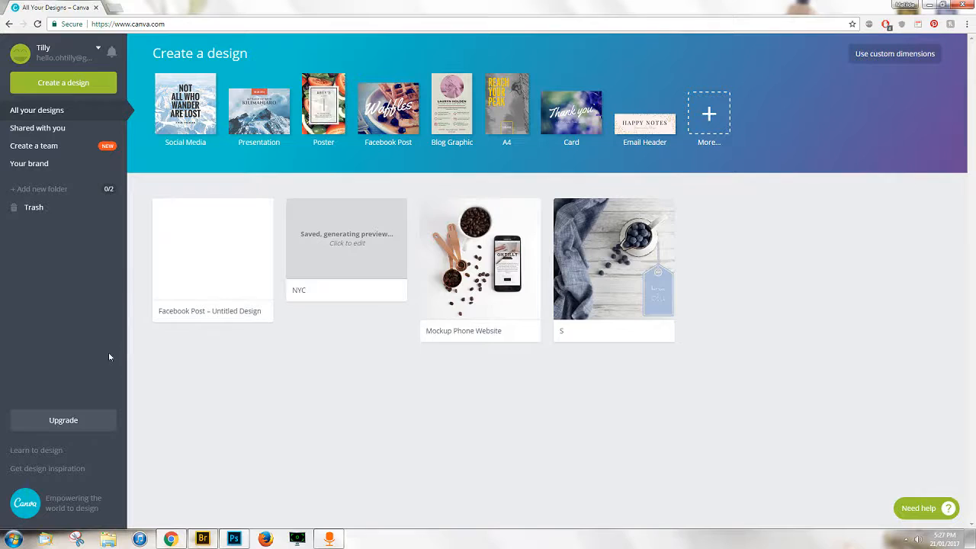
{"action": "mouse_move", "coordinate": [101, 351]}
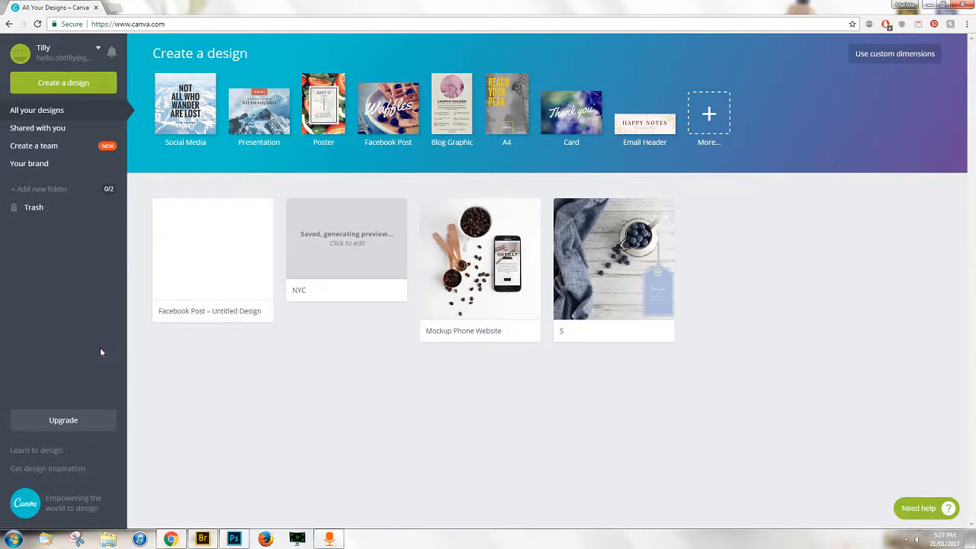
{"action": "mouse_move", "coordinate": [80, 284]}
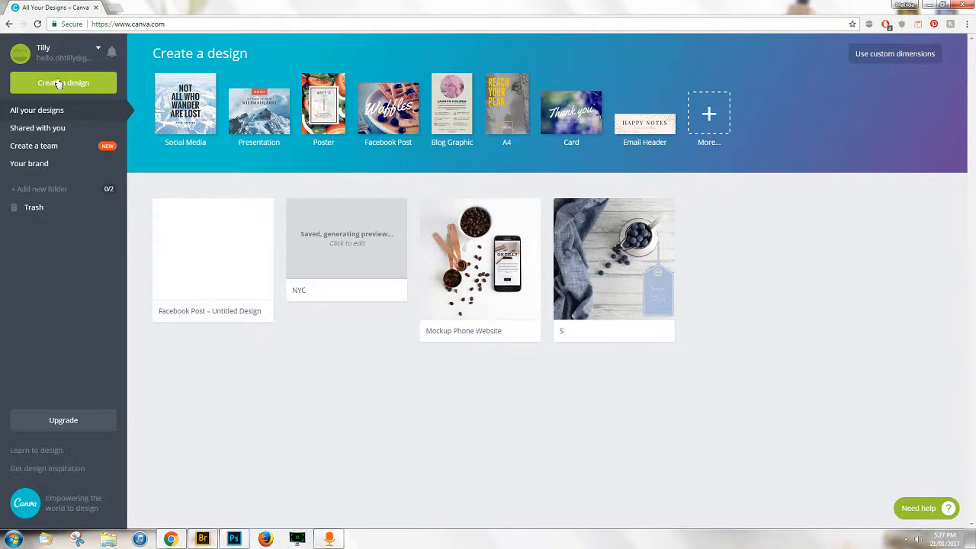
Open 'Create a design' and browse the design type categories.
{"action": "left_click", "coordinate": [63, 82]}
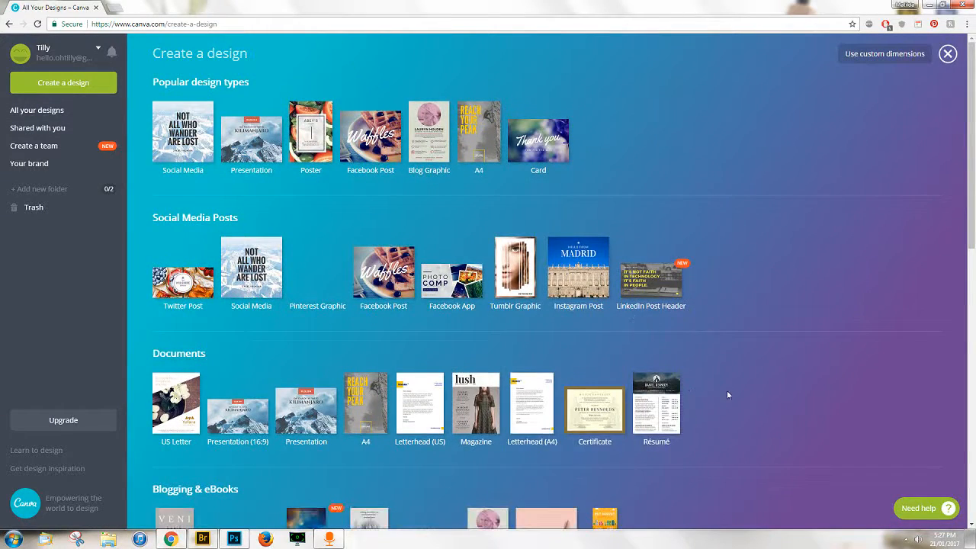
{"action": "scroll", "scroll_direction": "down", "scroll_amount": 3}
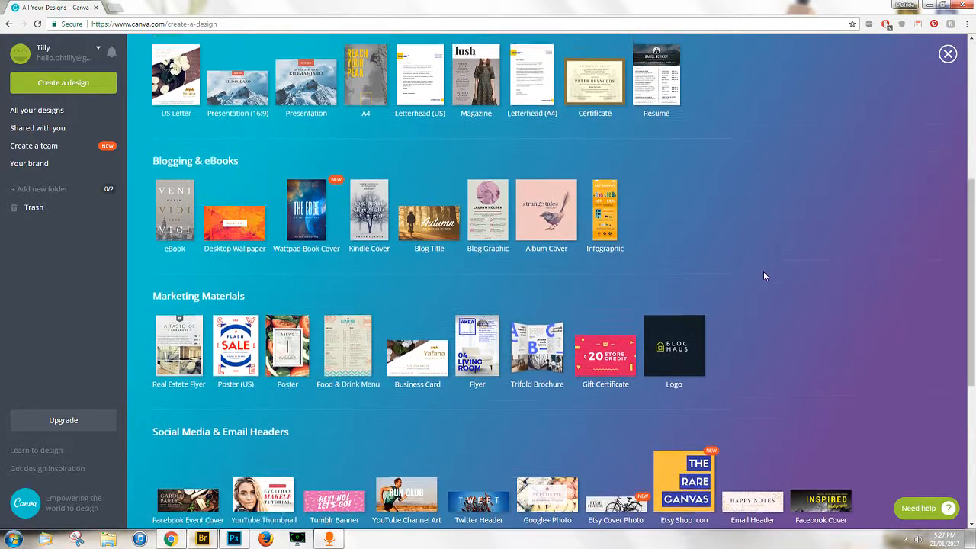
{"action": "scroll", "scroll_direction": "up", "scroll_amount": 3}
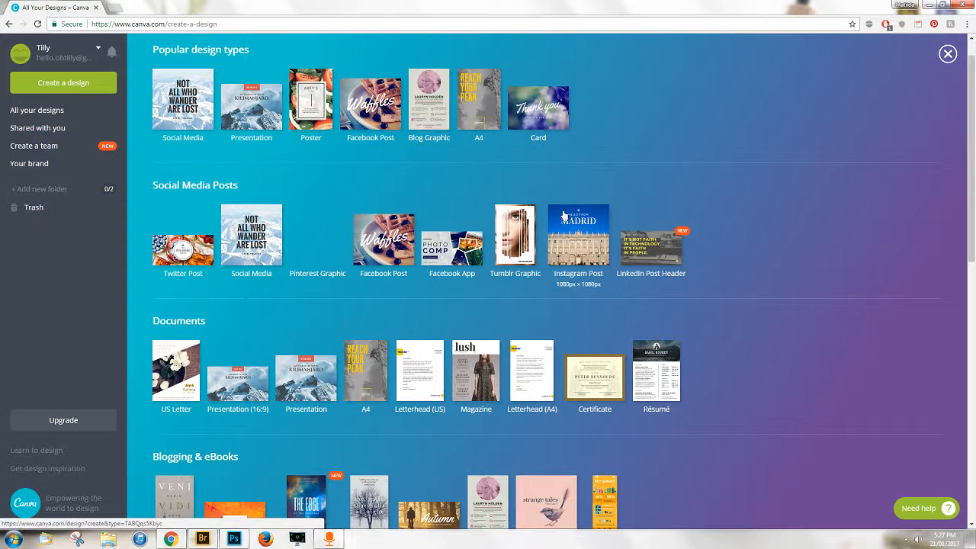
{"action": "mouse_move", "coordinate": [578, 252]}
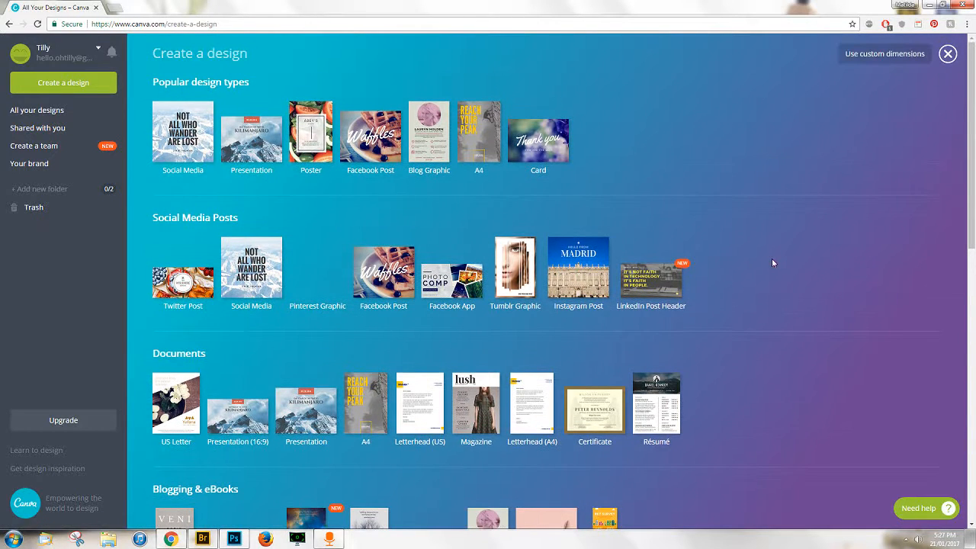
{"action": "mouse_move", "coordinate": [370, 143]}
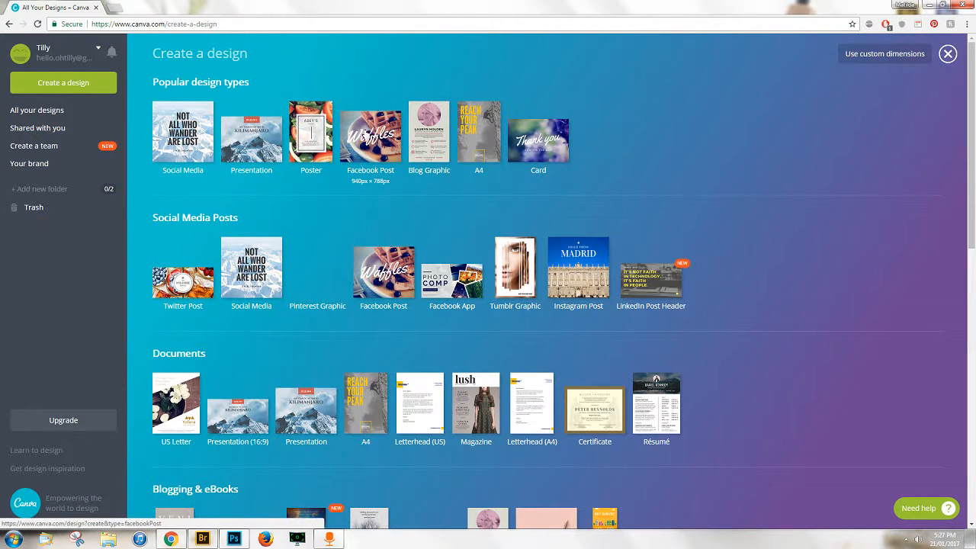
Start a blank Facebook Post design and scroll through its ready-made layouts.
{"action": "left_click", "coordinate": [371, 137]}
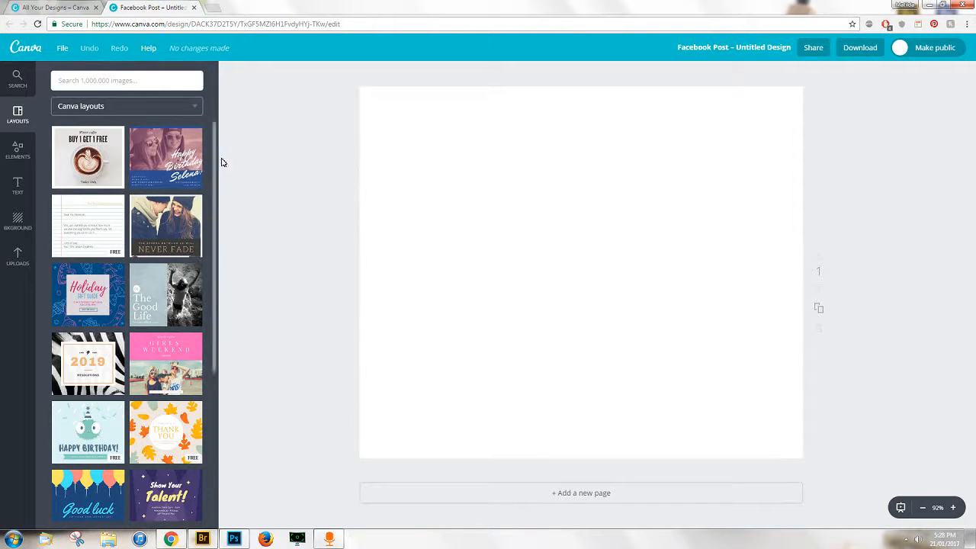
{"action": "scroll", "scroll_direction": "down", "scroll_amount": 3}
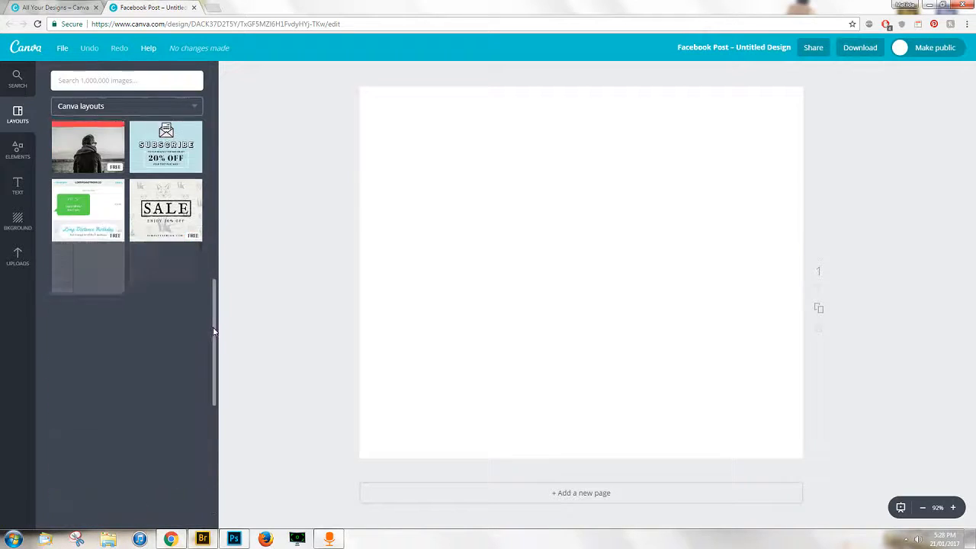
{"action": "scroll", "scroll_direction": "down", "scroll_amount": 3}
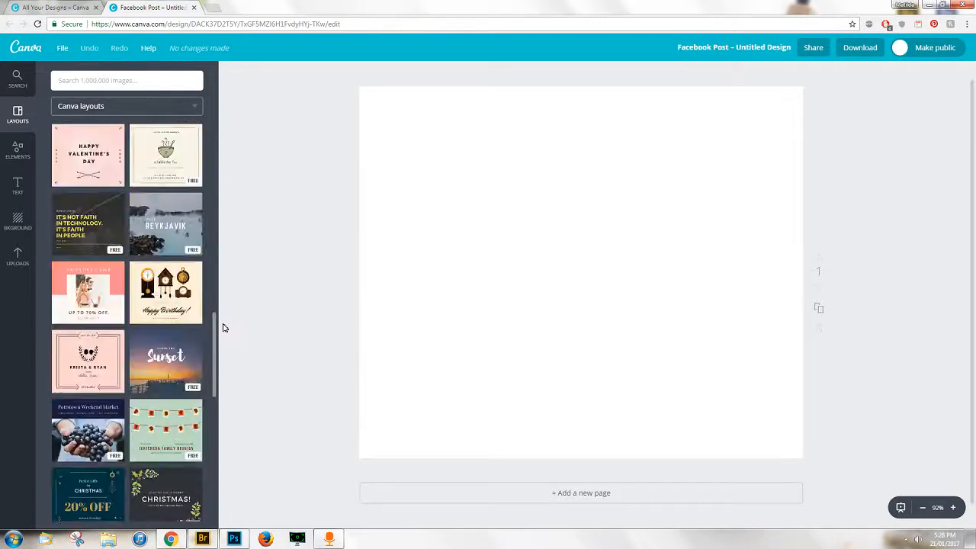
{"action": "scroll", "scroll_direction": "down", "scroll_amount": 3}
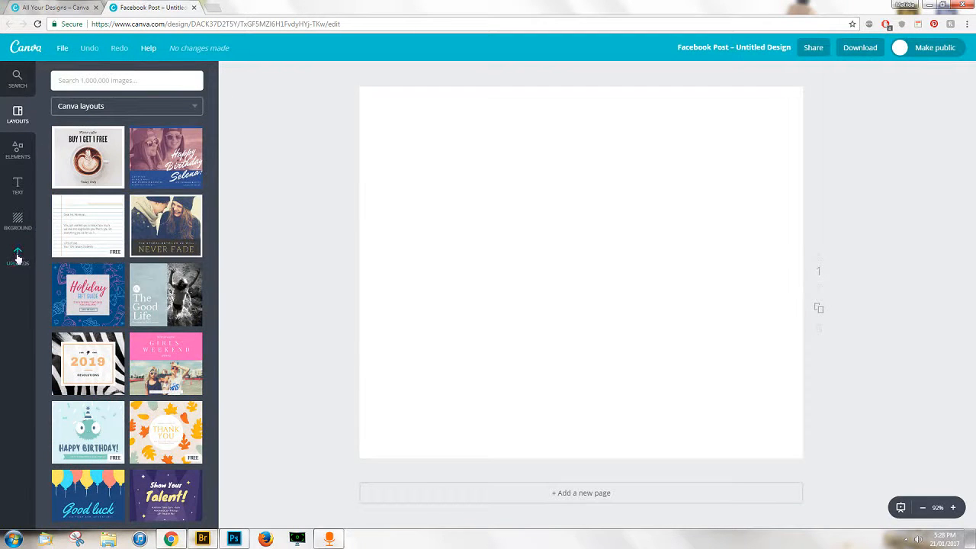
Upload the photo 'IMG_9657 copy' from the computer and add it to the page.
{"action": "left_click", "coordinate": [17, 256]}
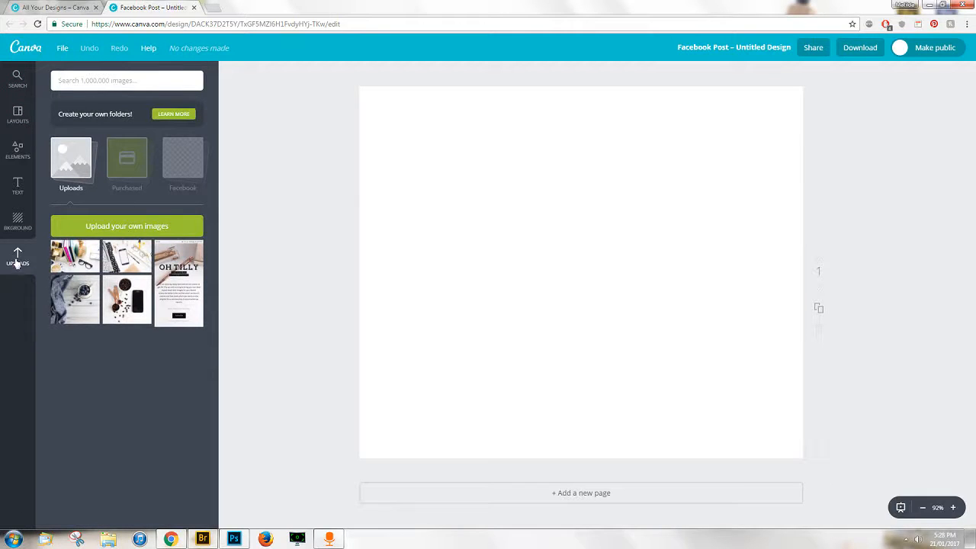
{"action": "left_click", "coordinate": [126, 225]}
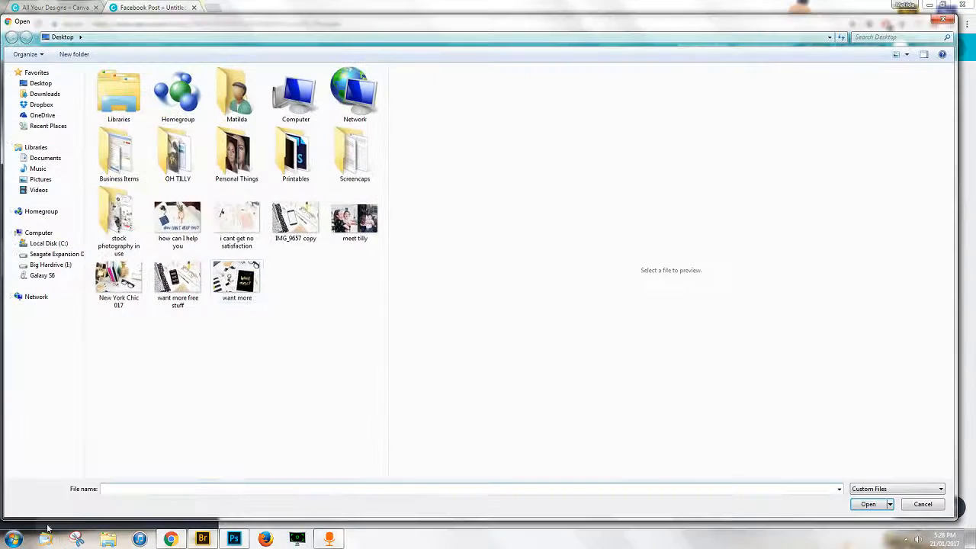
{"action": "left_click", "coordinate": [295, 217]}
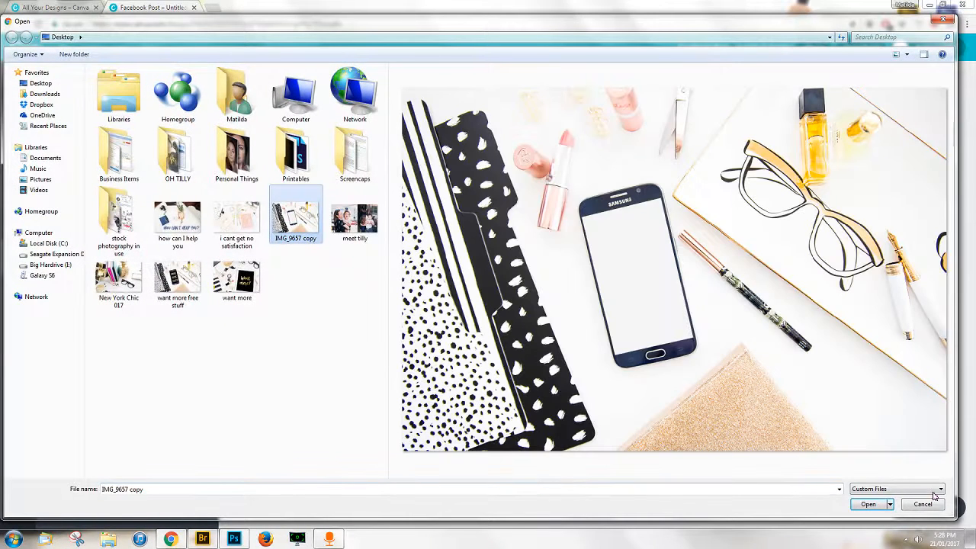
{"action": "left_click", "coordinate": [867, 504]}
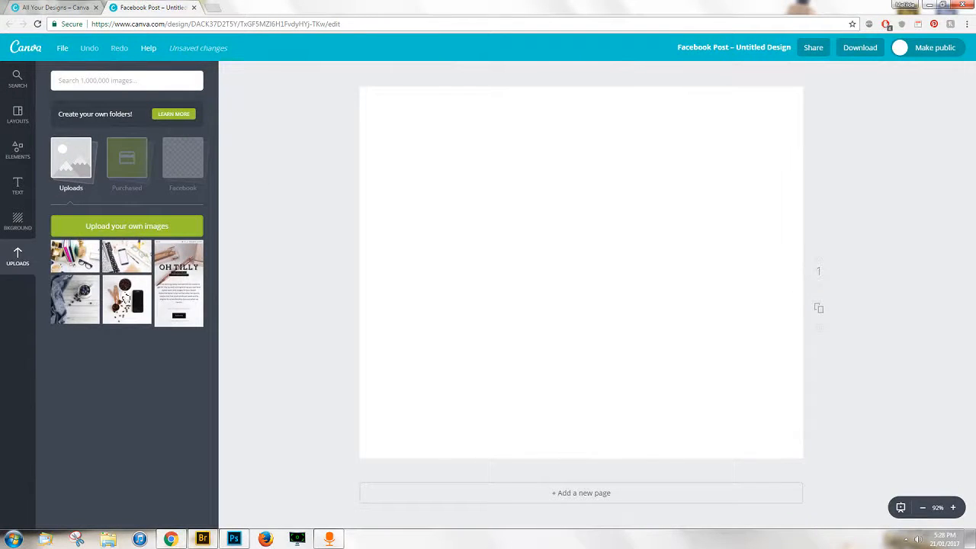
{"action": "left_click", "coordinate": [75, 256]}
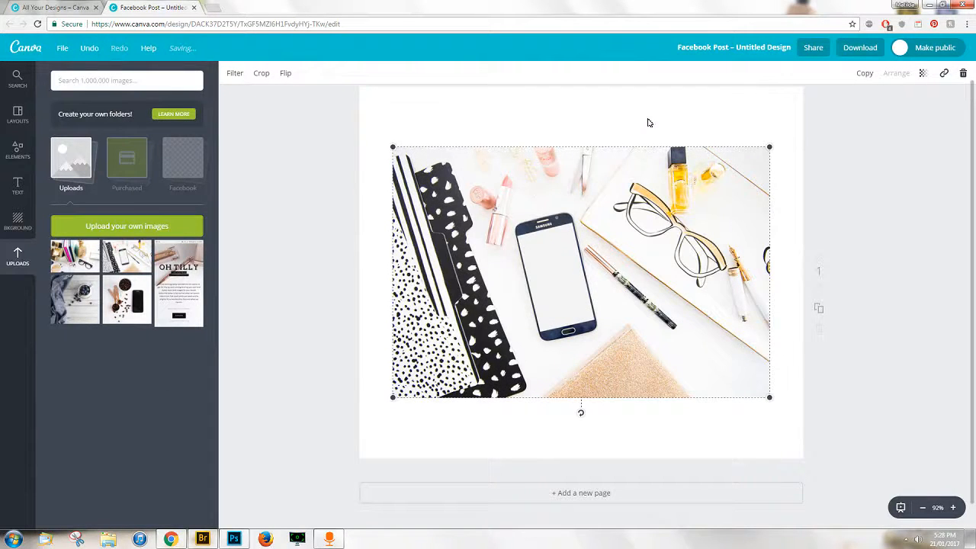
{"action": "mouse_move", "coordinate": [507, 221]}
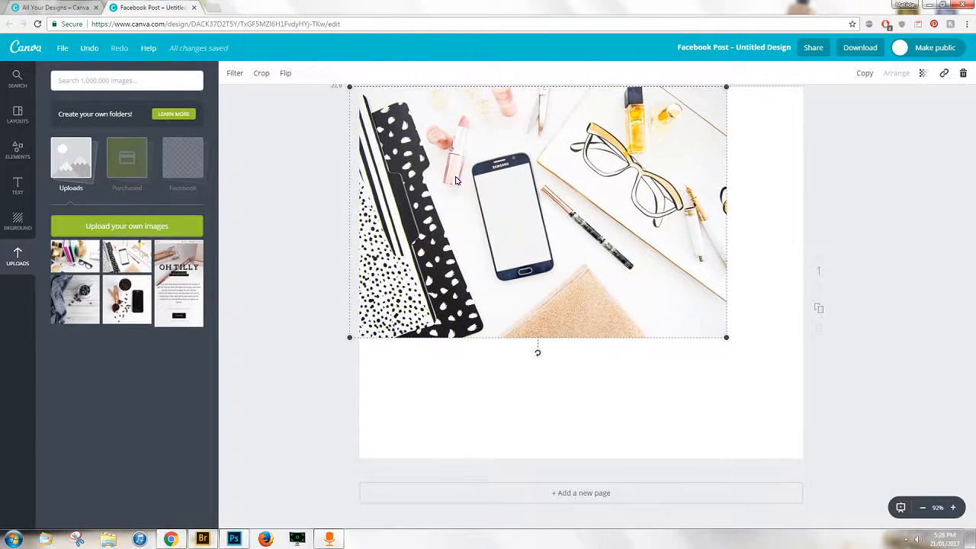
Enlarge the desk photo until it covers the square page edge to edge.
{"action": "left_click_drag", "start_coordinate": [725, 336], "coordinate": [795, 383]}
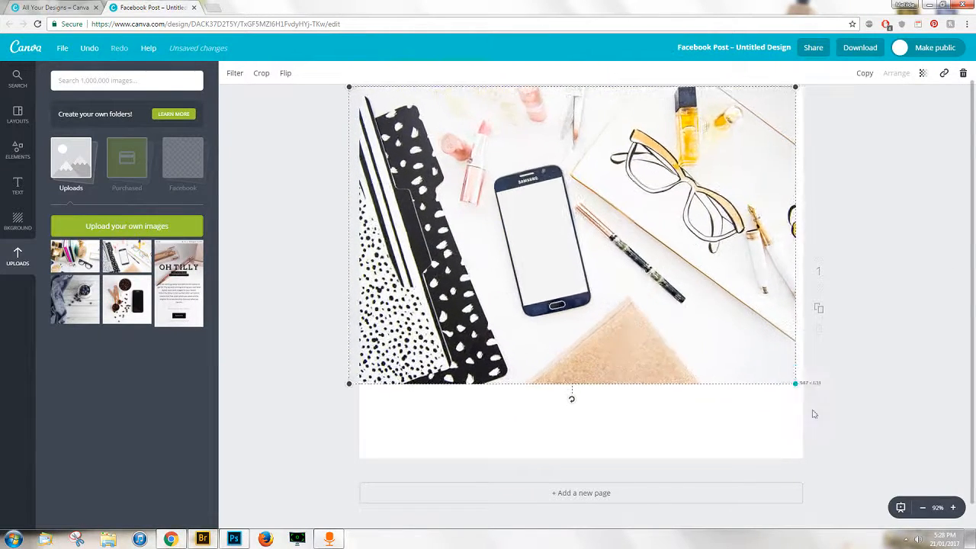
{"action": "left_click_drag", "start_coordinate": [795, 383], "coordinate": [906, 458]}
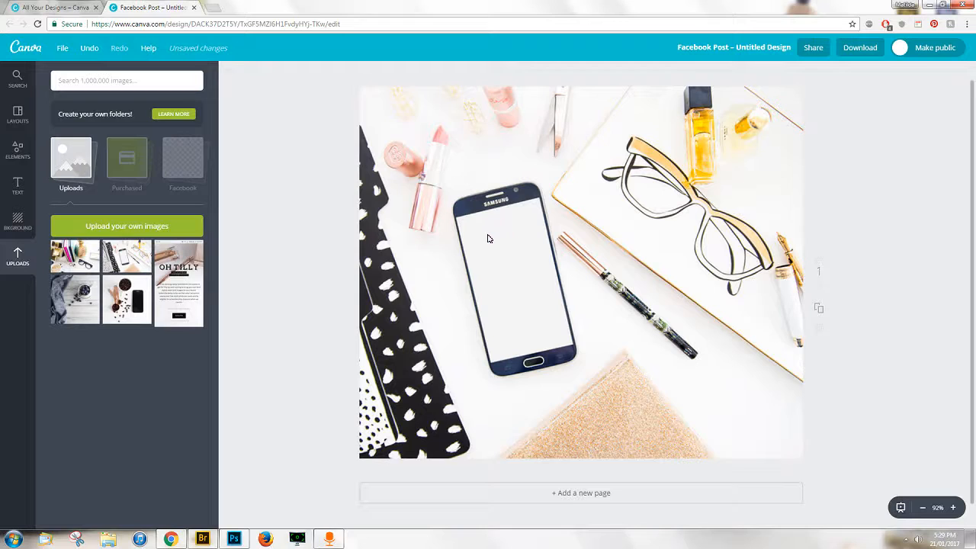
{"action": "mouse_move", "coordinate": [233, 181]}
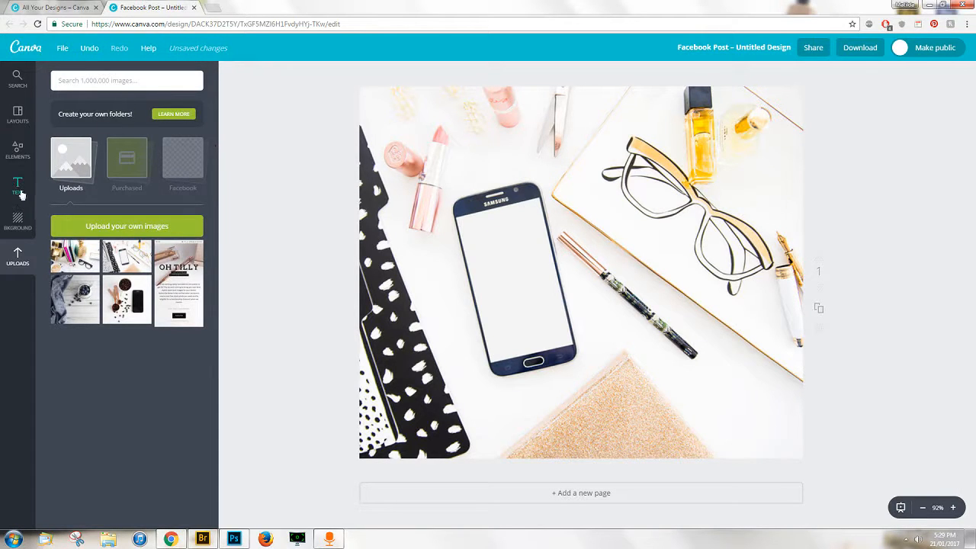
Open the Text panel and add a heading and a subheading over the photo.
{"action": "left_click", "coordinate": [18, 186]}
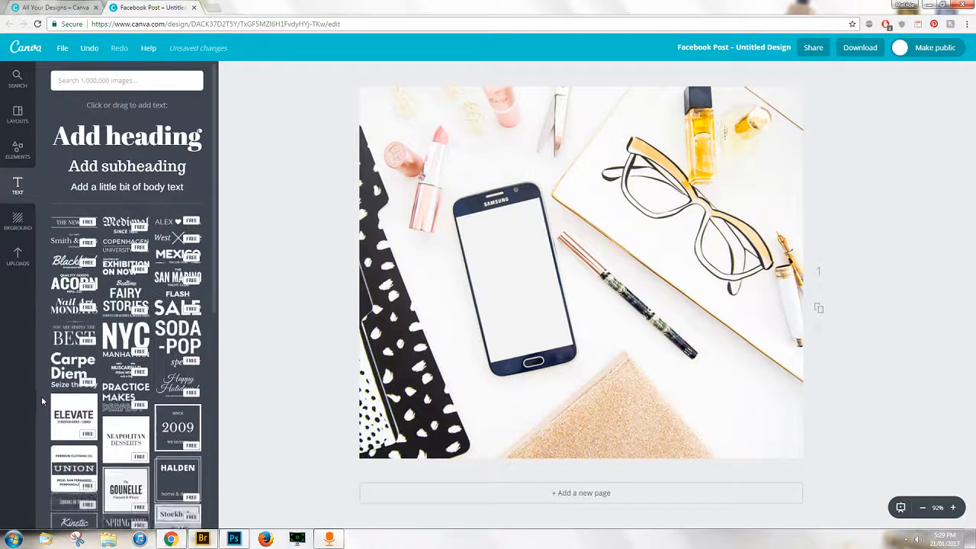
{"action": "left_click", "coordinate": [126, 136]}
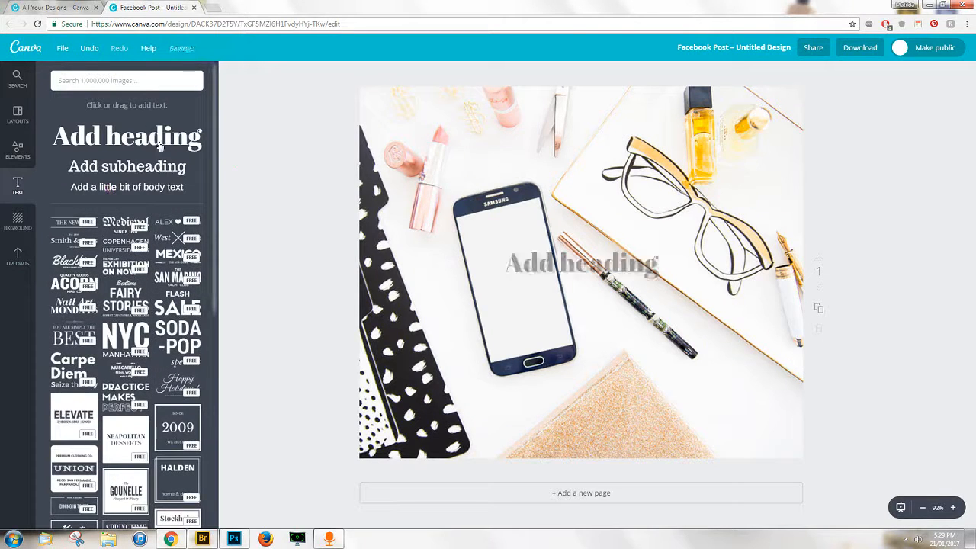
{"action": "left_click", "coordinate": [126, 166]}
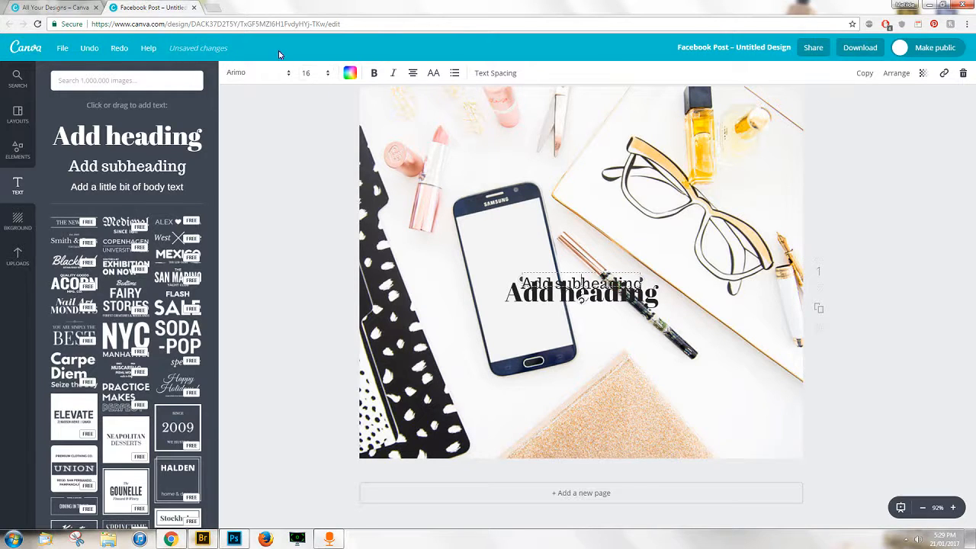
{"action": "mouse_move", "coordinate": [911, 110]}
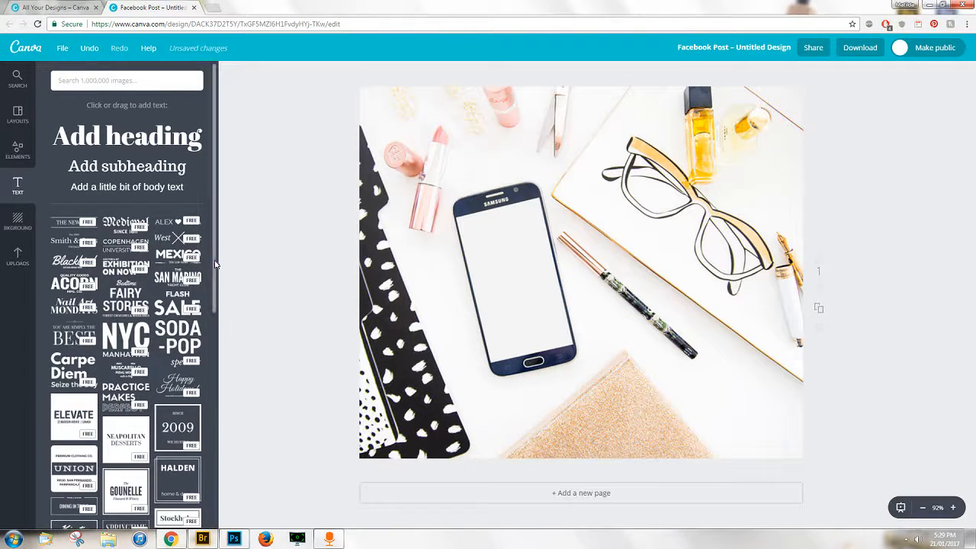
{"action": "scroll", "scroll_direction": "down", "scroll_amount": 3}
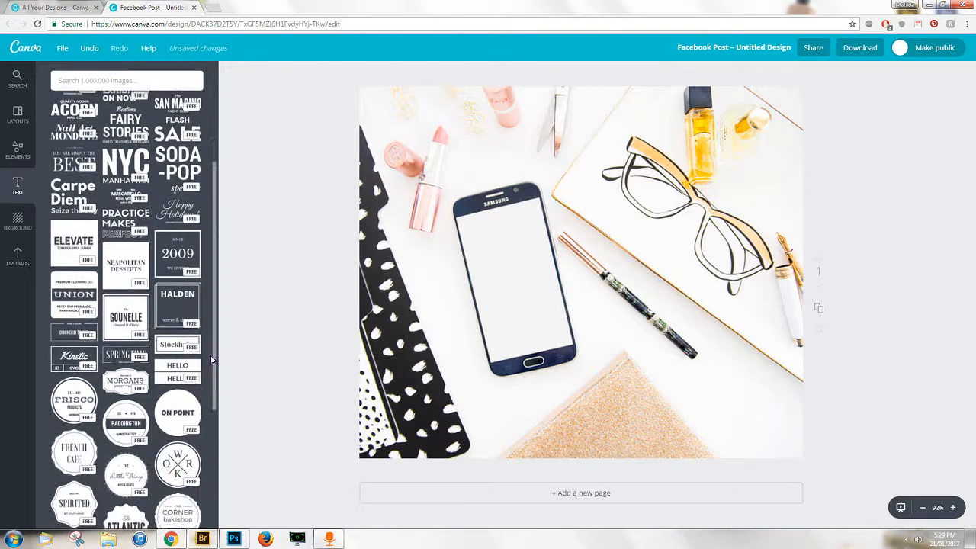
{"action": "scroll", "scroll_direction": "down", "scroll_amount": 3}
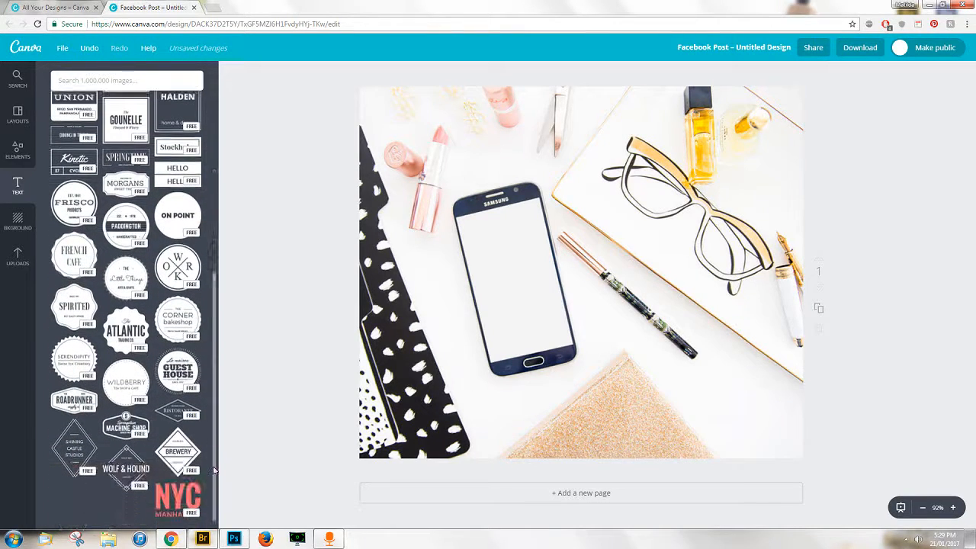
{"action": "scroll", "scroll_direction": "down", "scroll_amount": 3}
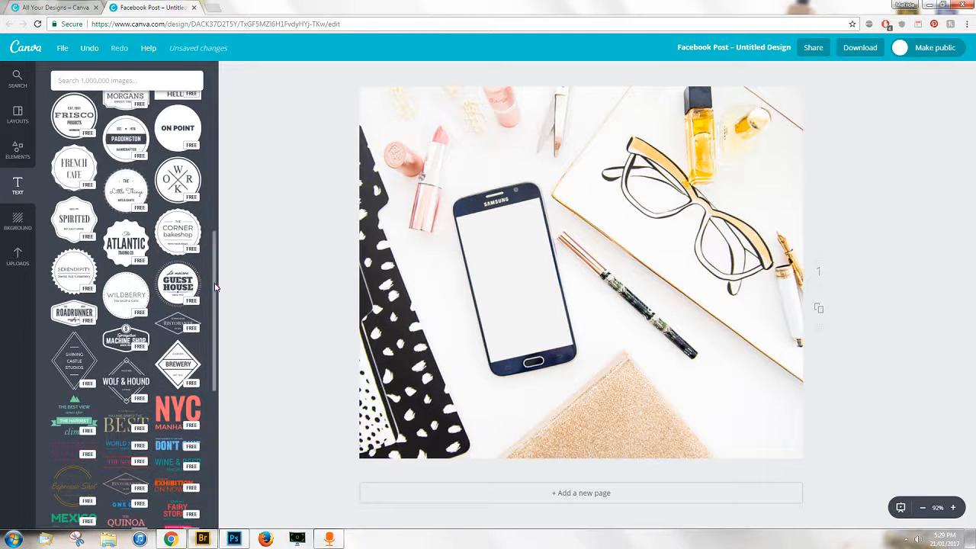
{"action": "scroll", "scroll_direction": "down", "scroll_amount": 3}
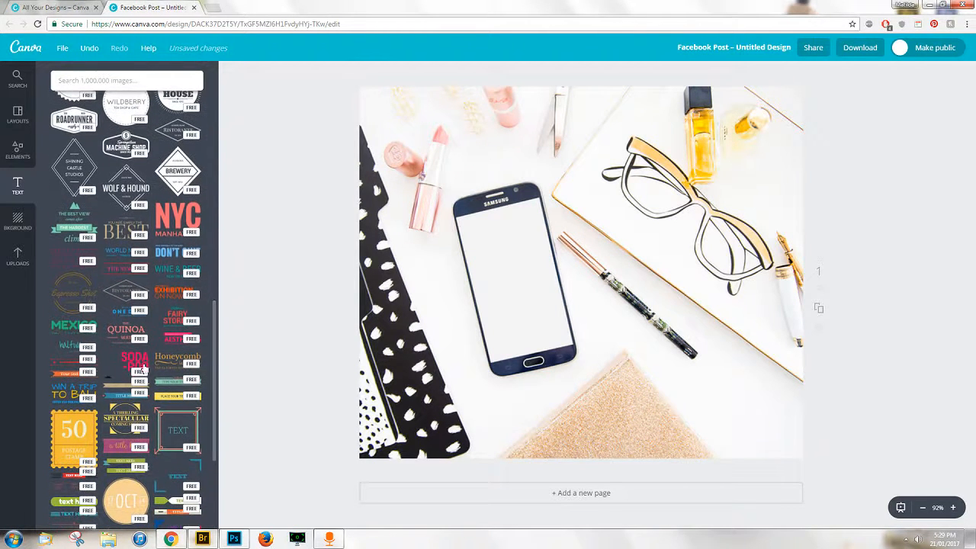
{"action": "scroll", "scroll_direction": "down", "scroll_amount": 3}
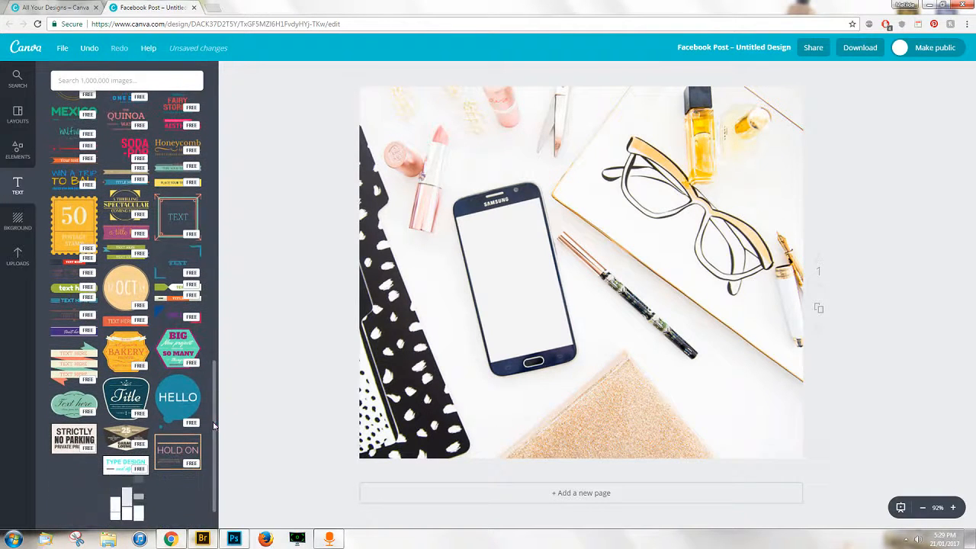
{"action": "scroll", "scroll_direction": "down", "scroll_amount": 3}
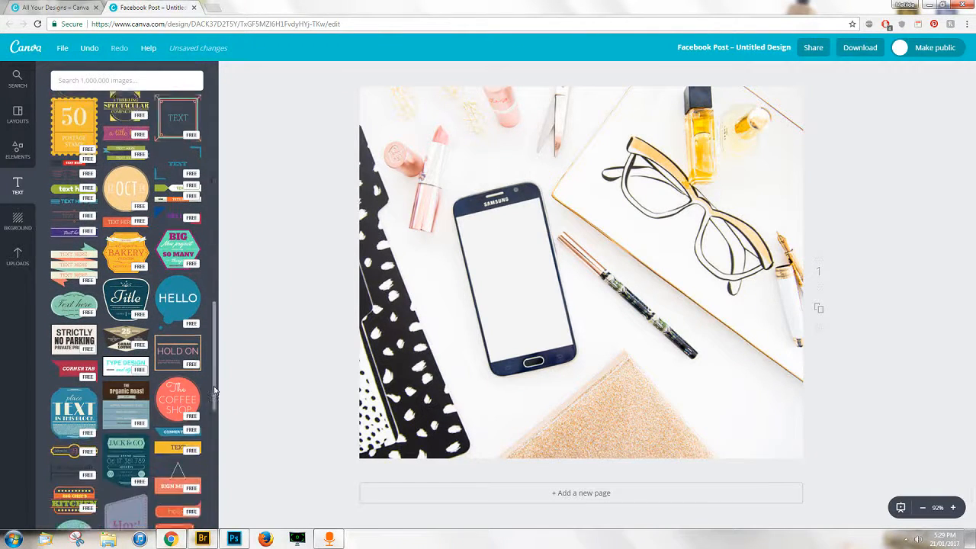
{"action": "scroll", "scroll_direction": "down", "scroll_amount": 3}
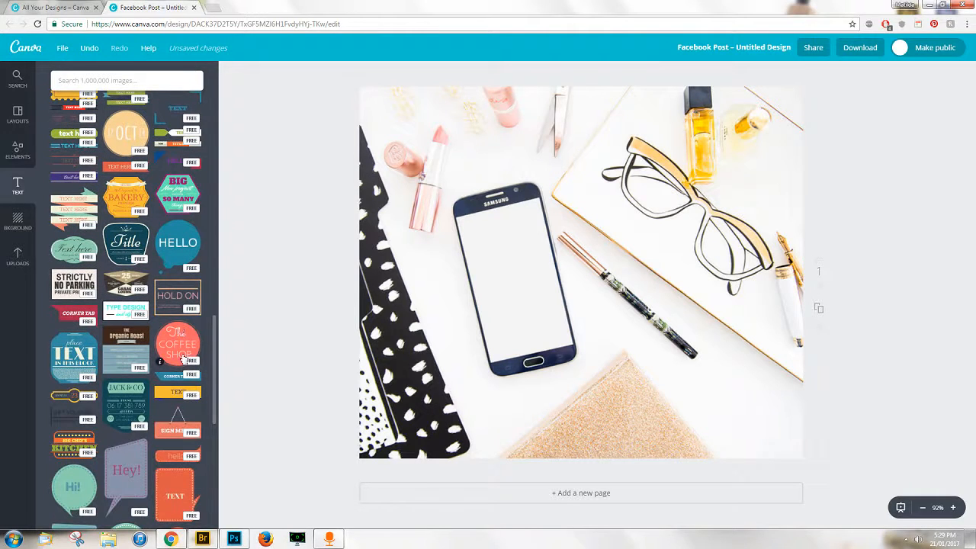
{"action": "scroll", "scroll_direction": "down", "scroll_amount": 3}
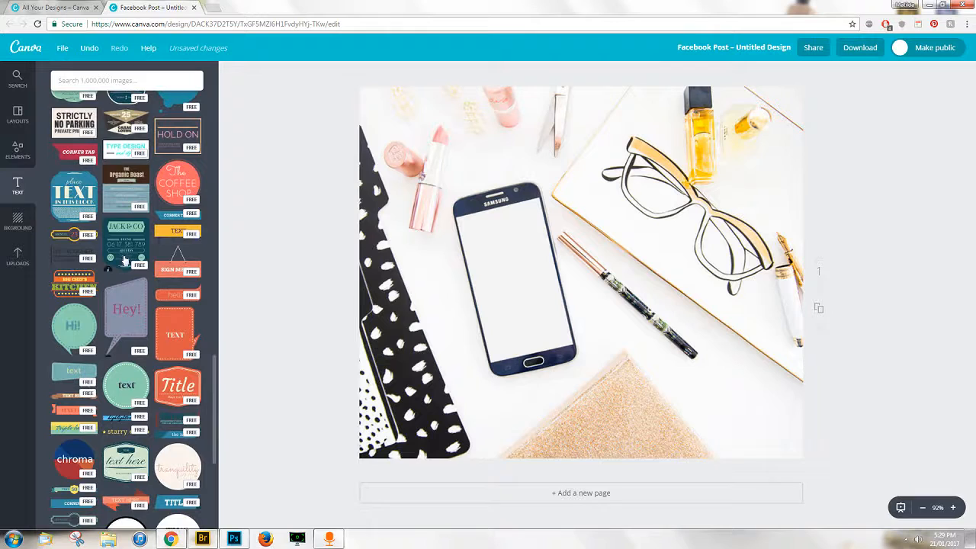
{"action": "scroll", "scroll_direction": "down", "scroll_amount": 3}
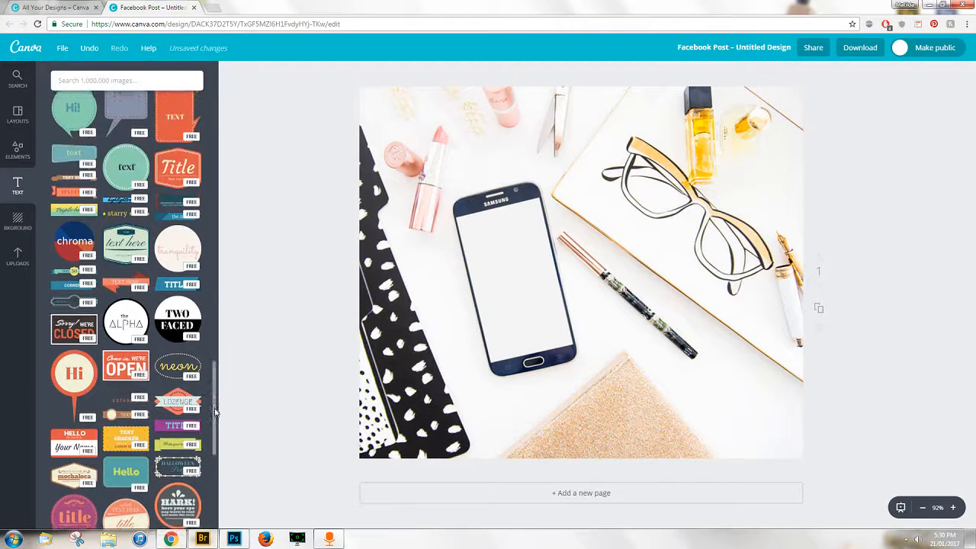
{"action": "scroll", "scroll_direction": "down", "scroll_amount": 3}
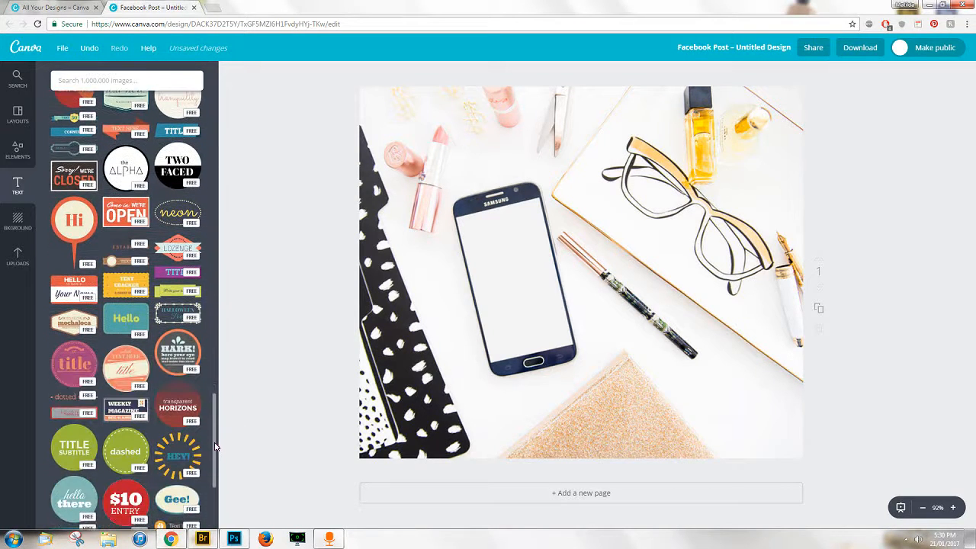
{"action": "scroll", "scroll_direction": "down", "scroll_amount": 3}
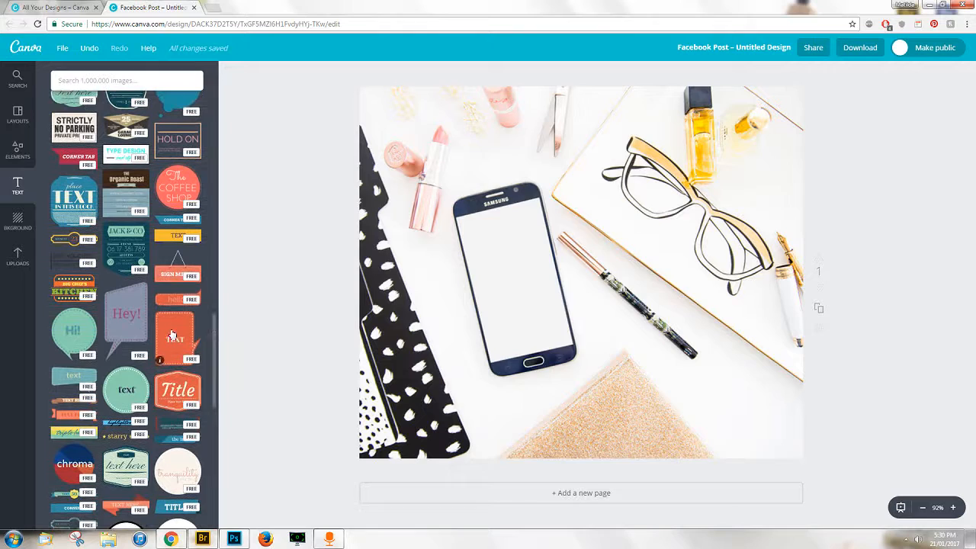
Add a speech-bubble text design, fit it onto the phone screen, and swap in the grey Hey! bubble.
{"action": "left_click", "coordinate": [176, 339]}
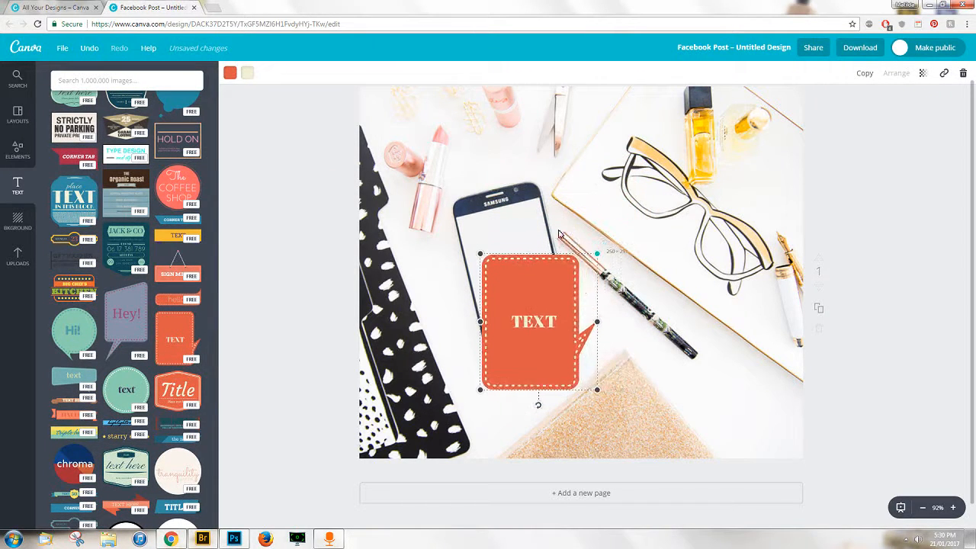
{"action": "left_click_drag", "start_coordinate": [533, 321], "coordinate": [513, 285]}
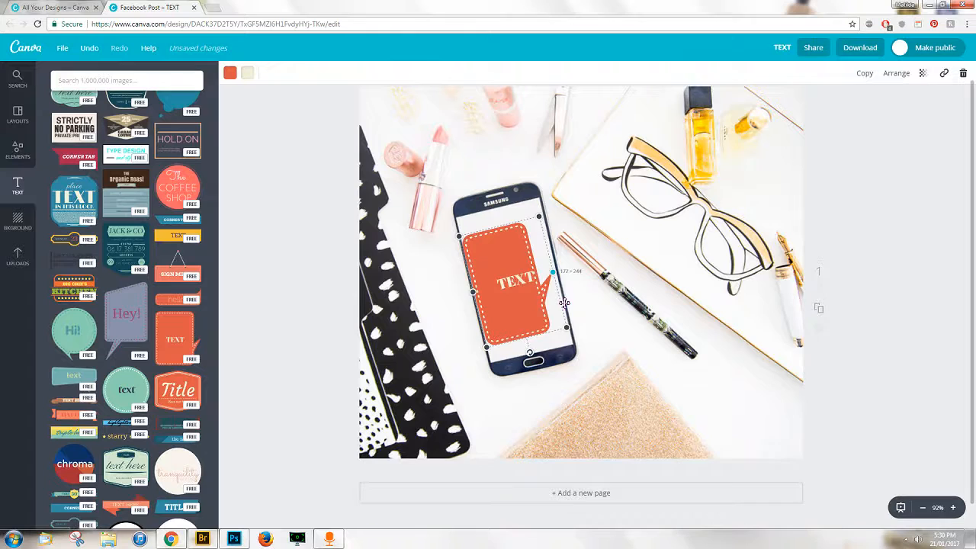
{"action": "left_click", "coordinate": [962, 72]}
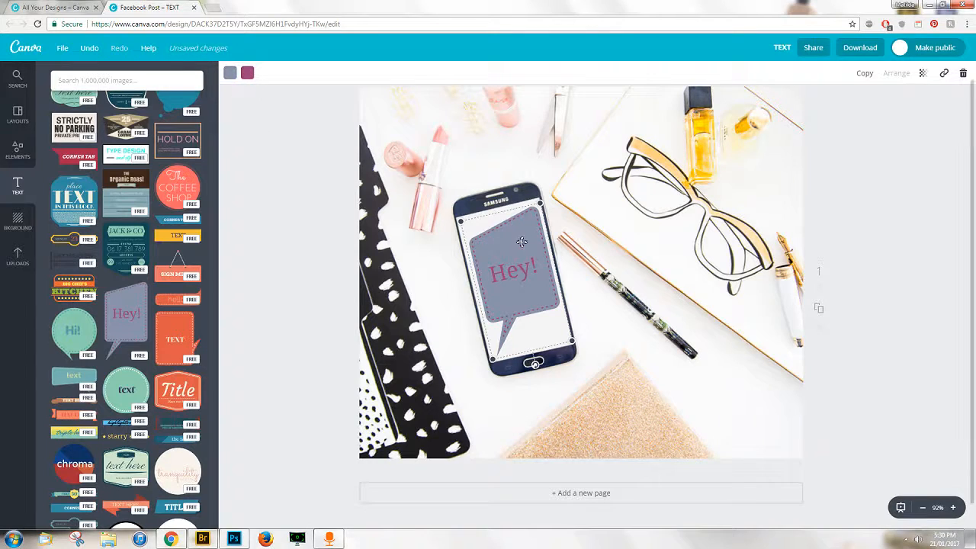
Colour the bubble pink, then use the custom colour wheel to lighten it.
{"action": "left_click", "coordinate": [231, 72]}
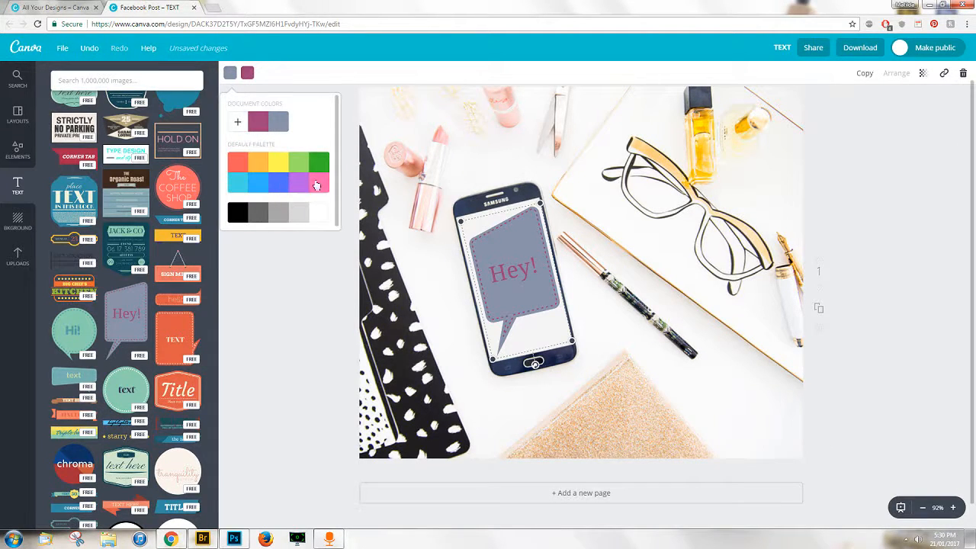
{"action": "left_click", "coordinate": [318, 181]}
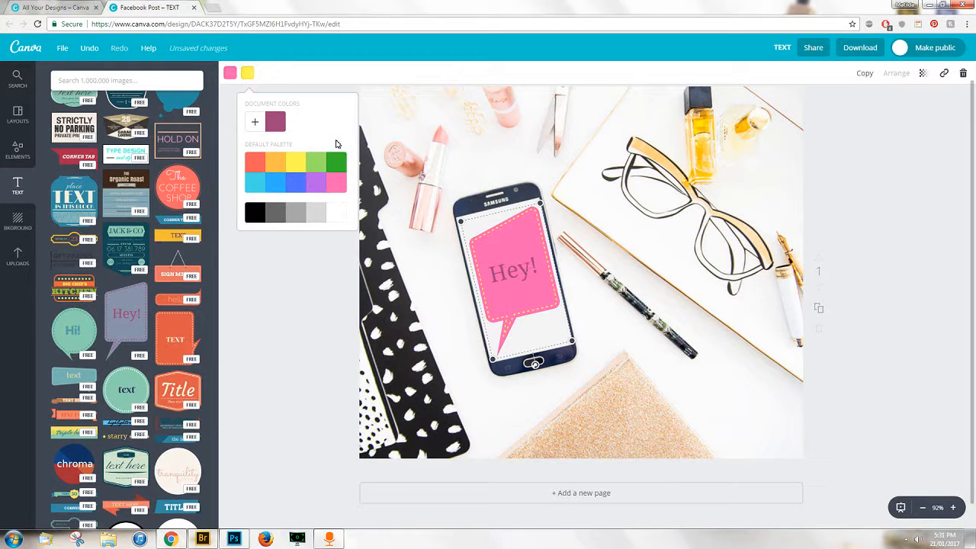
{"action": "left_click", "coordinate": [231, 72]}
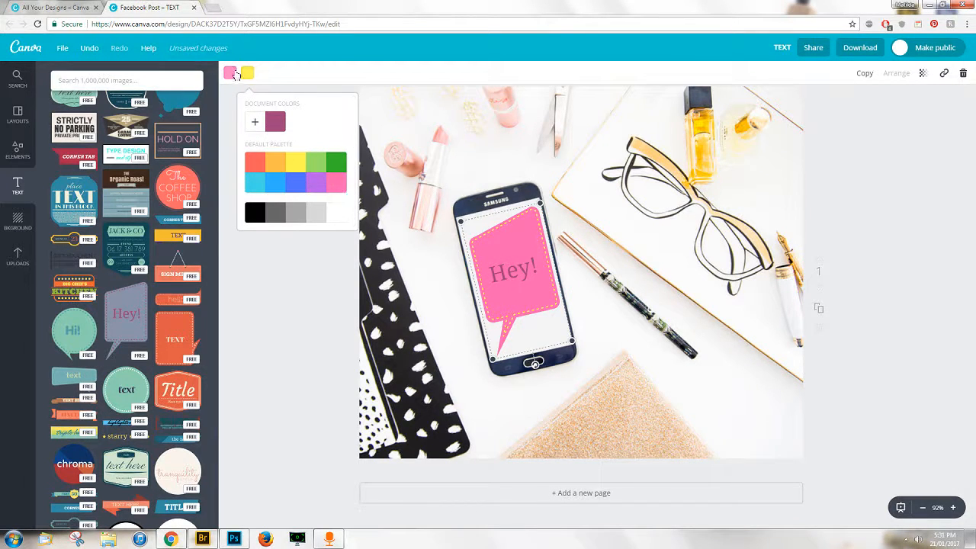
{"action": "left_click", "coordinate": [254, 122]}
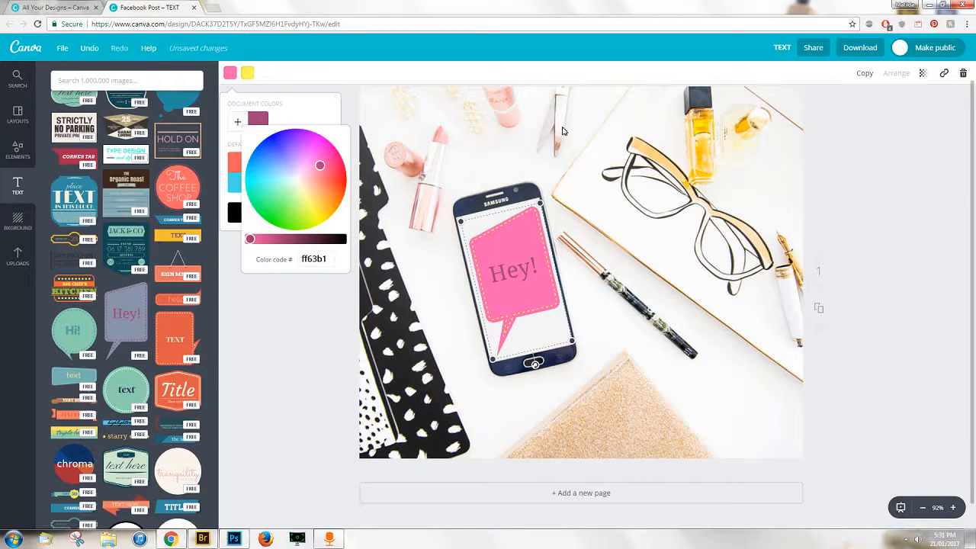
{"action": "left_click", "coordinate": [306, 170]}
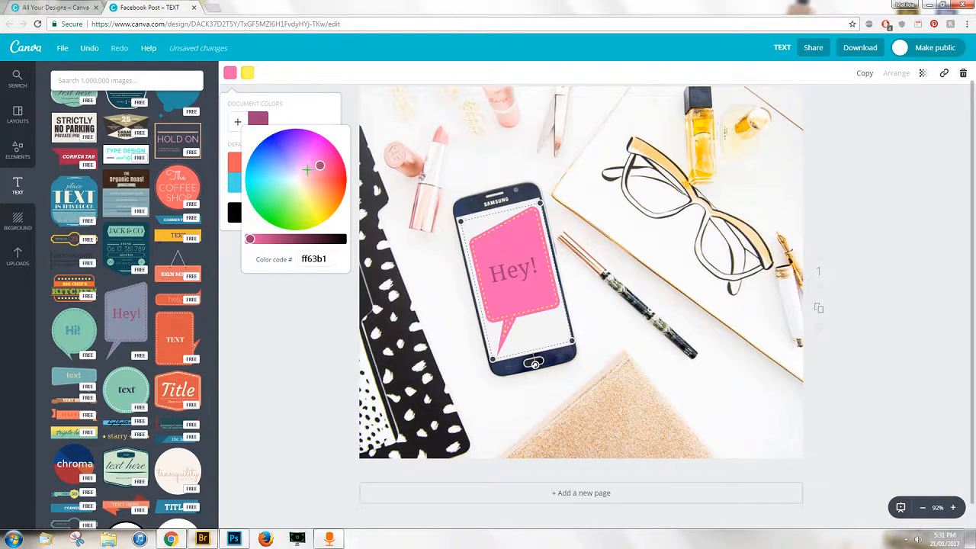
{"action": "left_click", "coordinate": [307, 168]}
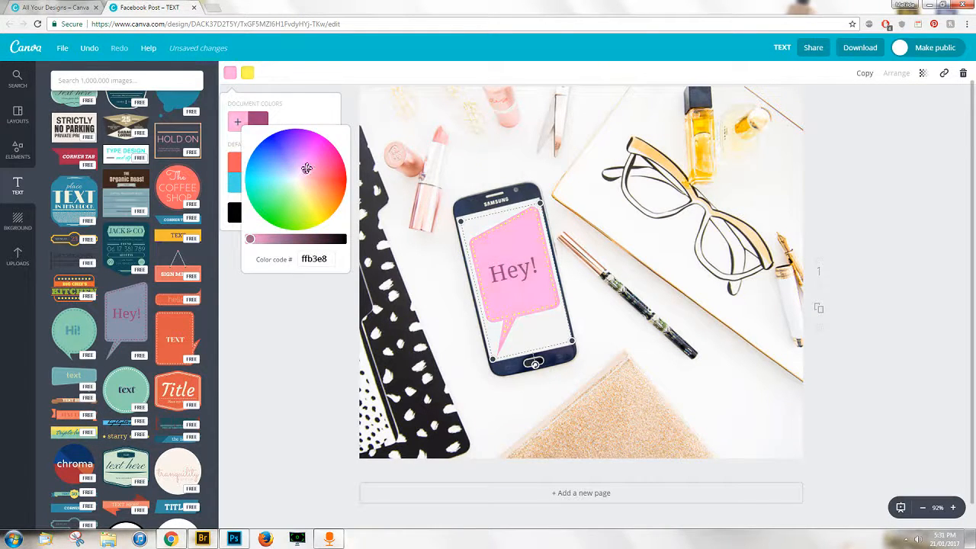
{"action": "left_click", "coordinate": [309, 173]}
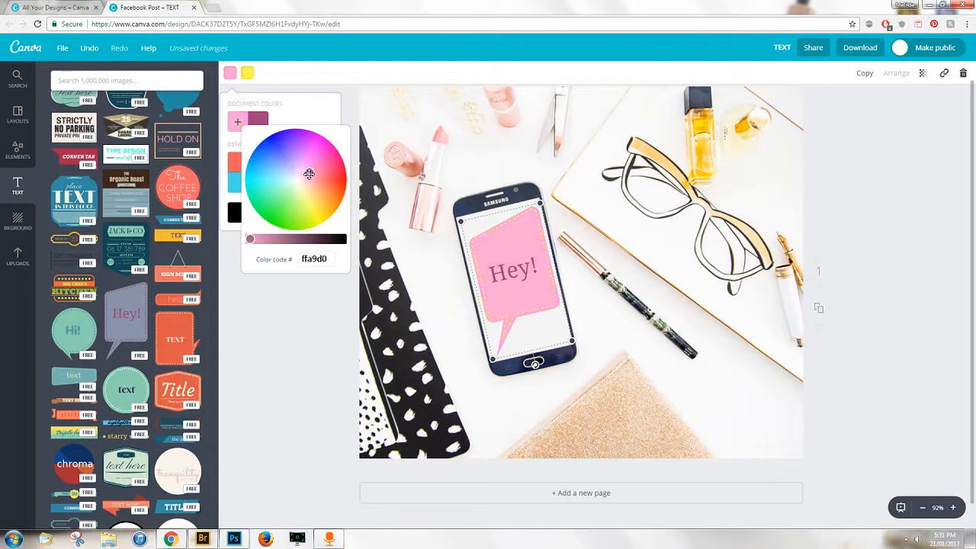
Fine-tune the bubble fill to soft peach (ffbaaf) and close the picker.
{"action": "left_click", "coordinate": [297, 178]}
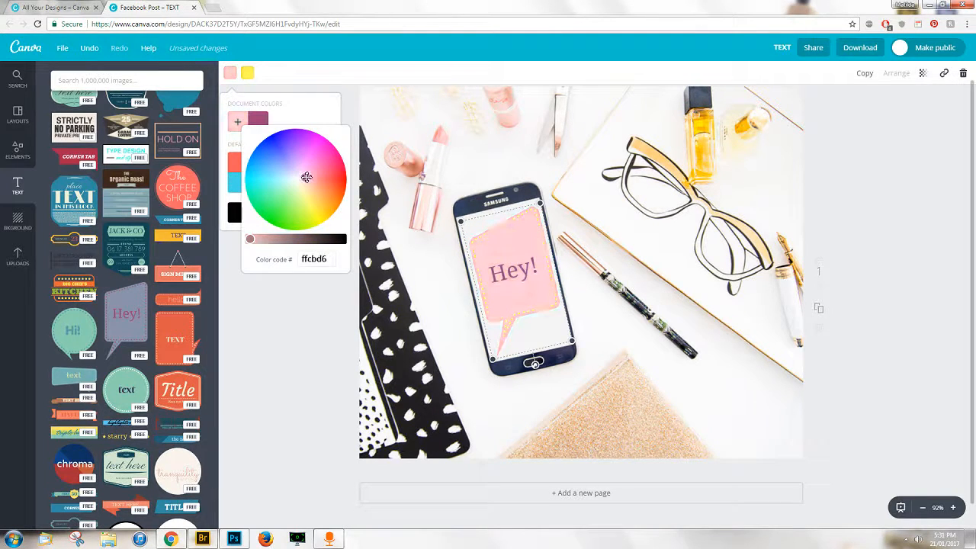
{"action": "left_click", "coordinate": [304, 177]}
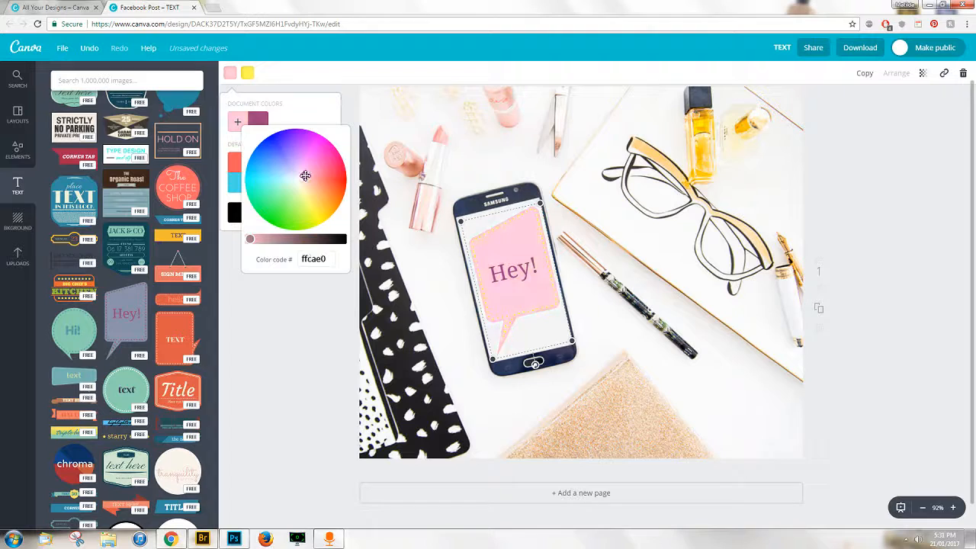
{"action": "left_click", "coordinate": [241, 107]}
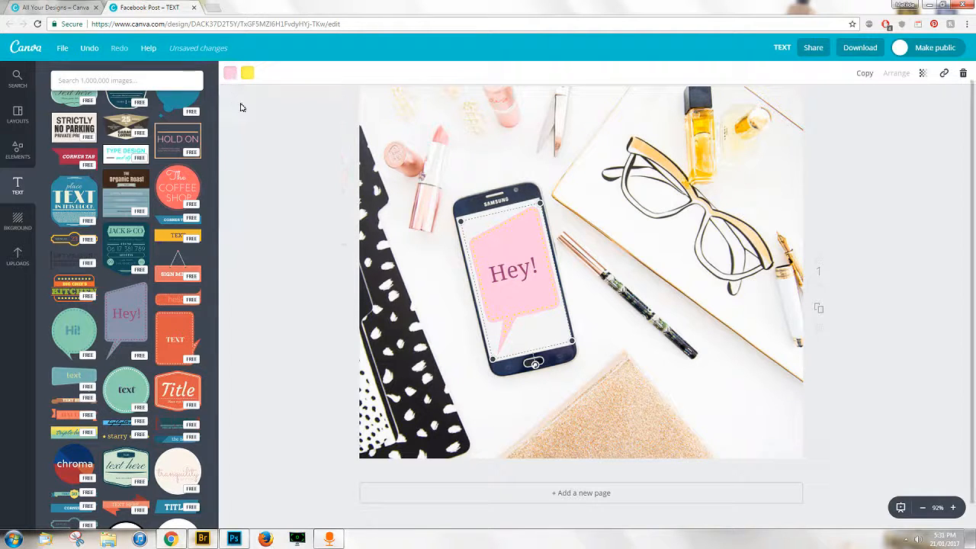
{"action": "left_click", "coordinate": [229, 73]}
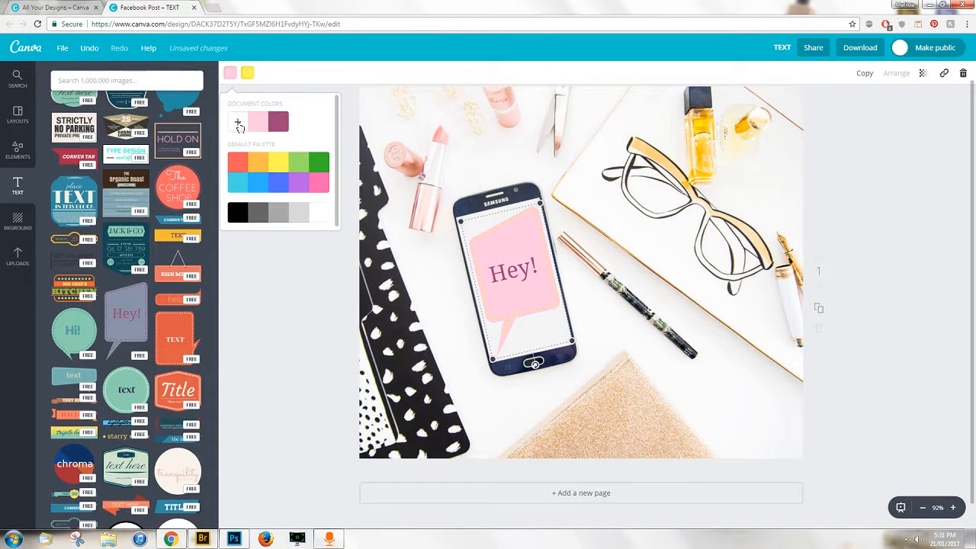
{"action": "left_click", "coordinate": [238, 121]}
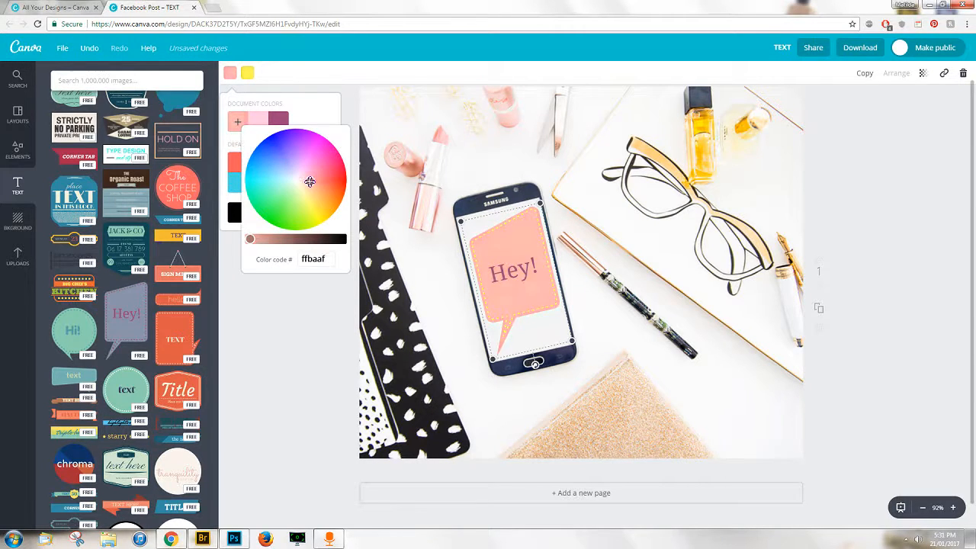
{"action": "left_click", "coordinate": [518, 276]}
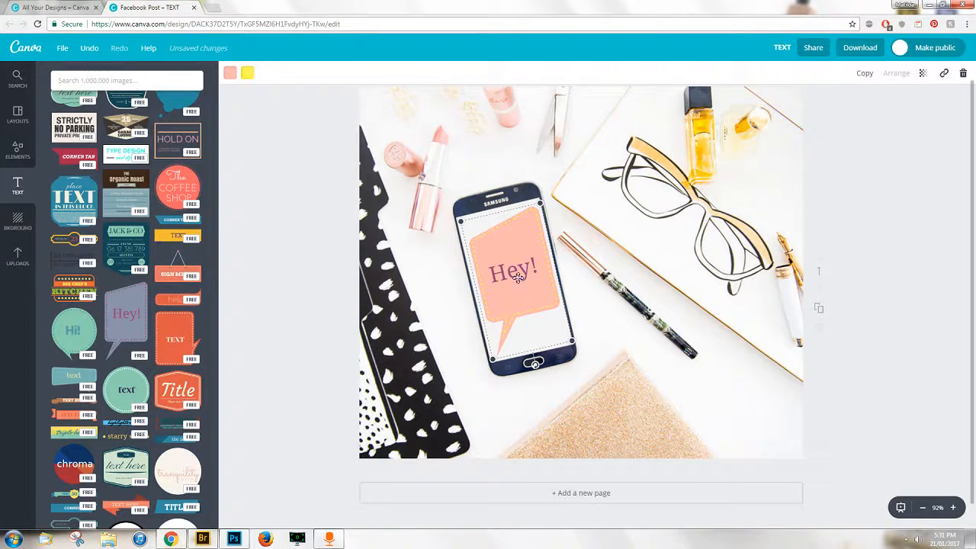
Retype the bubble text as 'HI THERE! FOLLOW ME ON IG!' in yellow.
{"action": "double_click", "coordinate": [513, 271]}
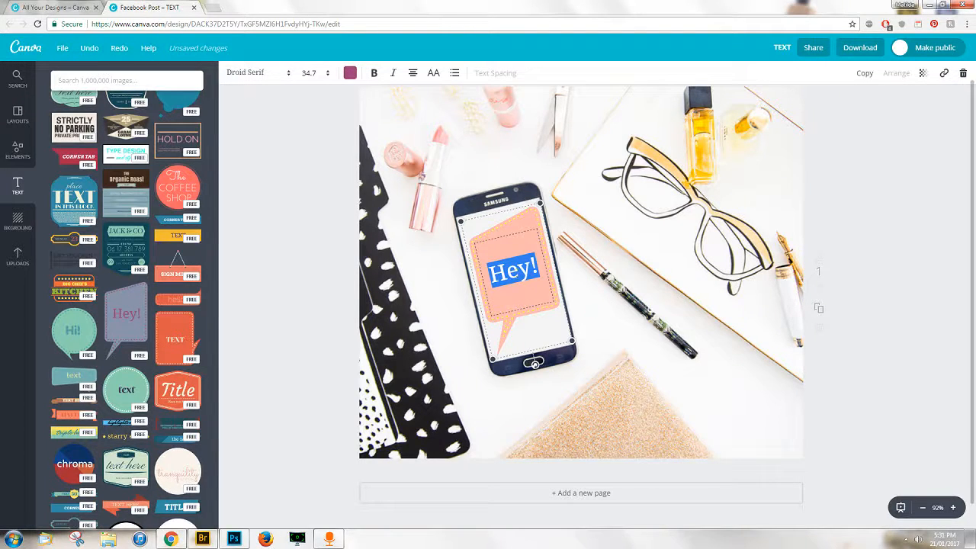
{"action": "left_click", "coordinate": [349, 72]}
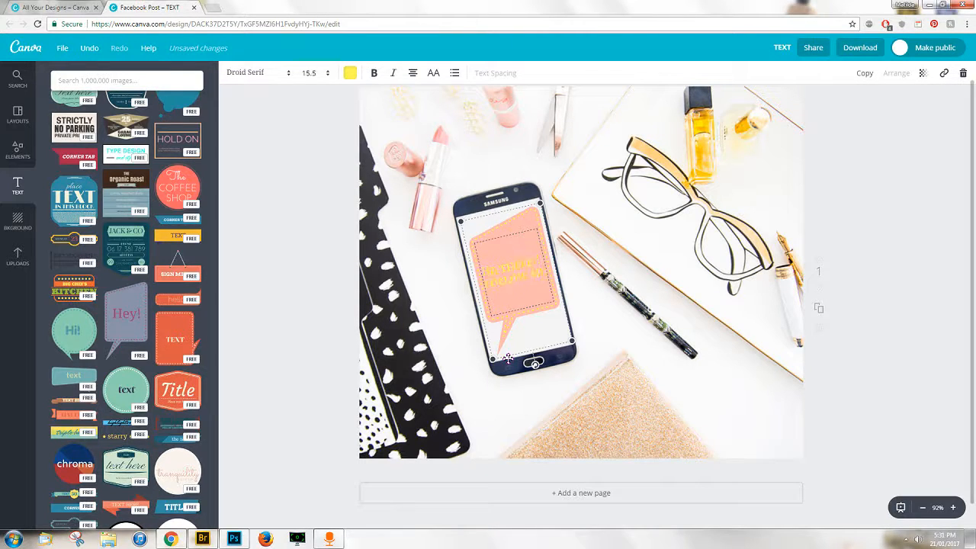
{"action": "left_click", "coordinate": [308, 73]}
{"action": "type", "text": "18.7"}
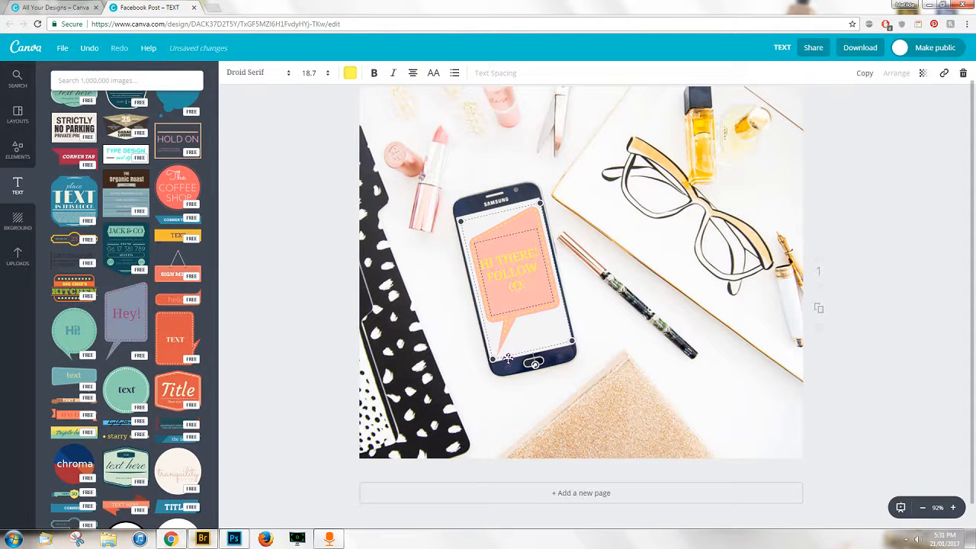
{"action": "type", "text": "ME OB"}
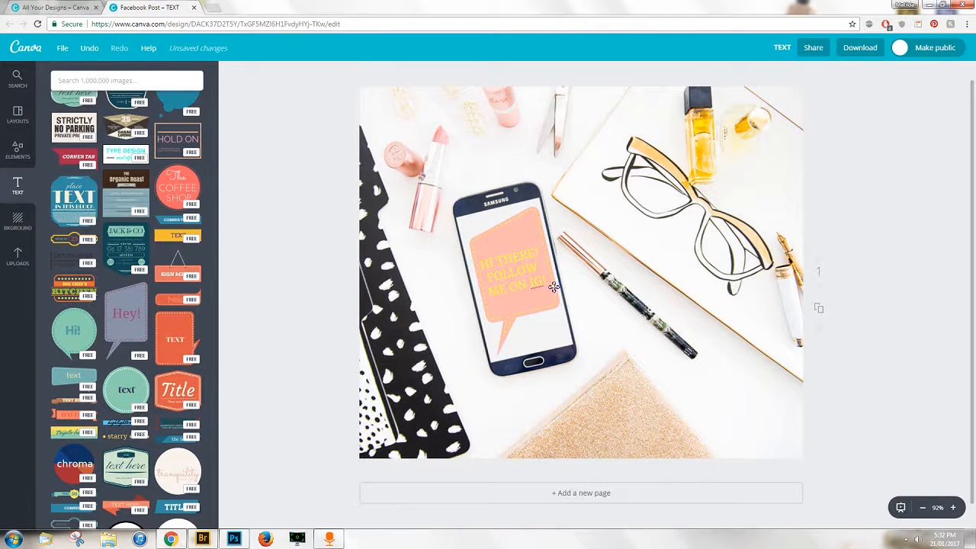
{"action": "left_click", "coordinate": [518, 282]}
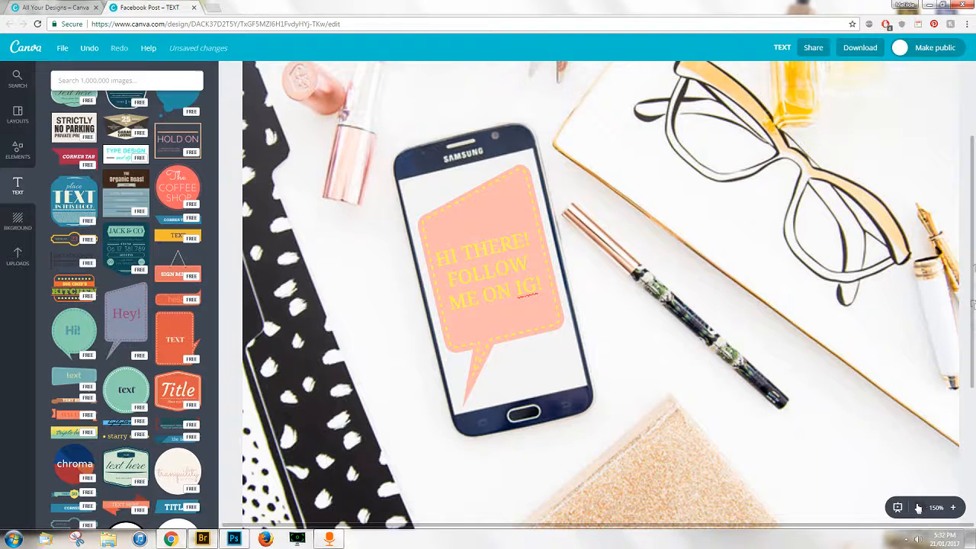
Reset the zoom to 100% and bring up the Download options.
{"action": "left_click", "coordinate": [919, 507]}
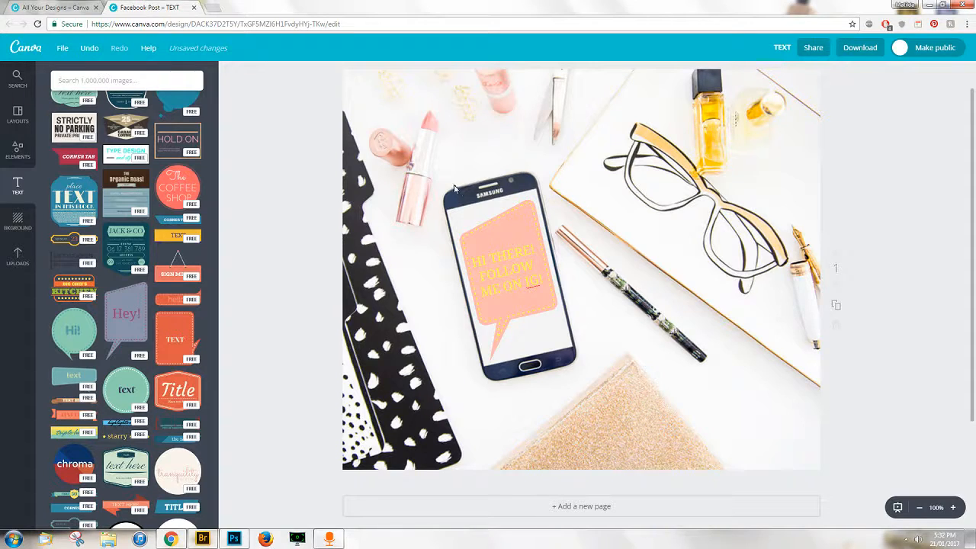
{"action": "mouse_move", "coordinate": [821, 77]}
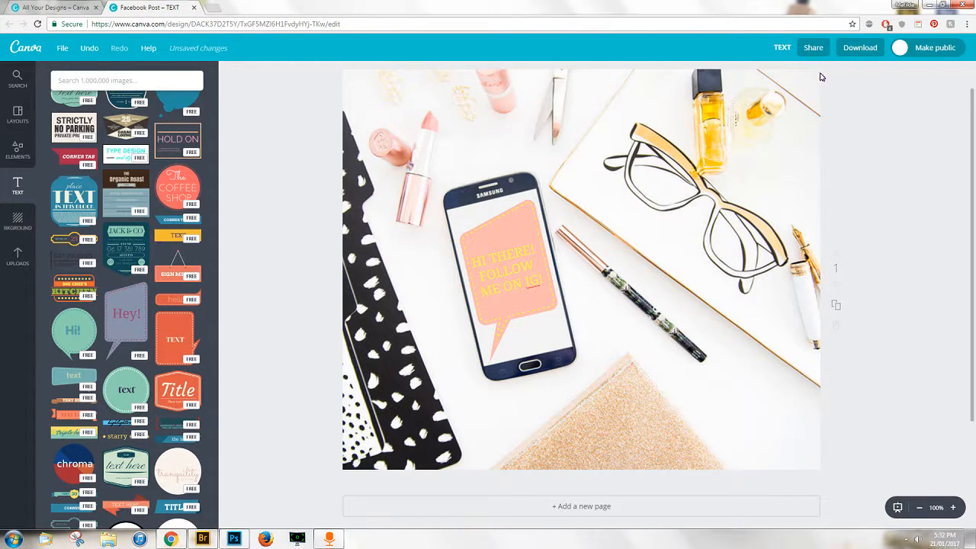
{"action": "left_click", "coordinate": [858, 47]}
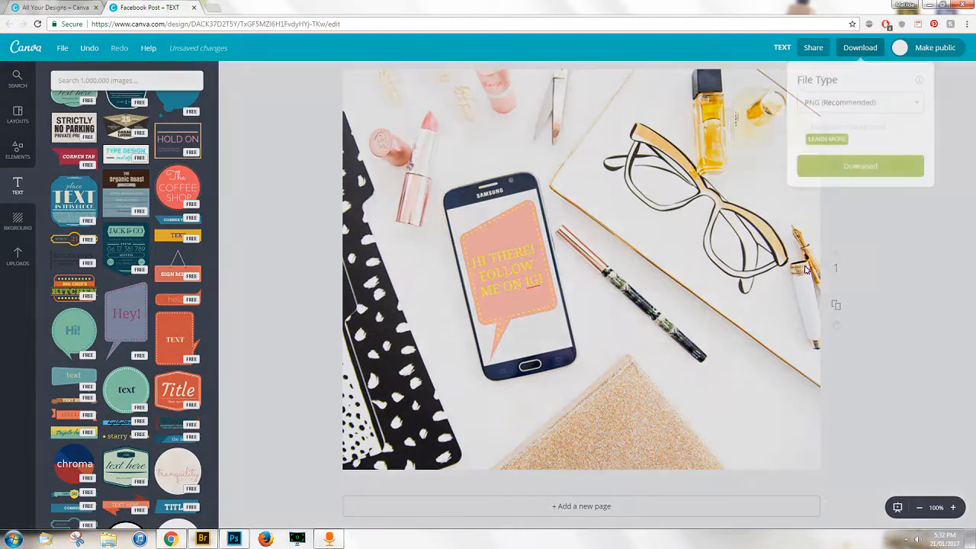
Download the speech-bubble post as a JPG and close the confirmation.
{"action": "left_click", "coordinate": [859, 101]}
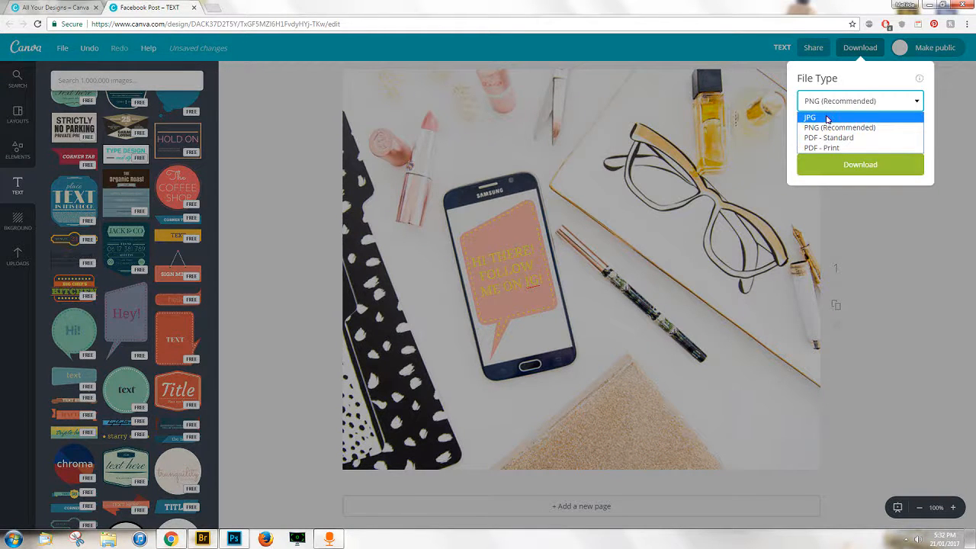
{"action": "left_click", "coordinate": [809, 117]}
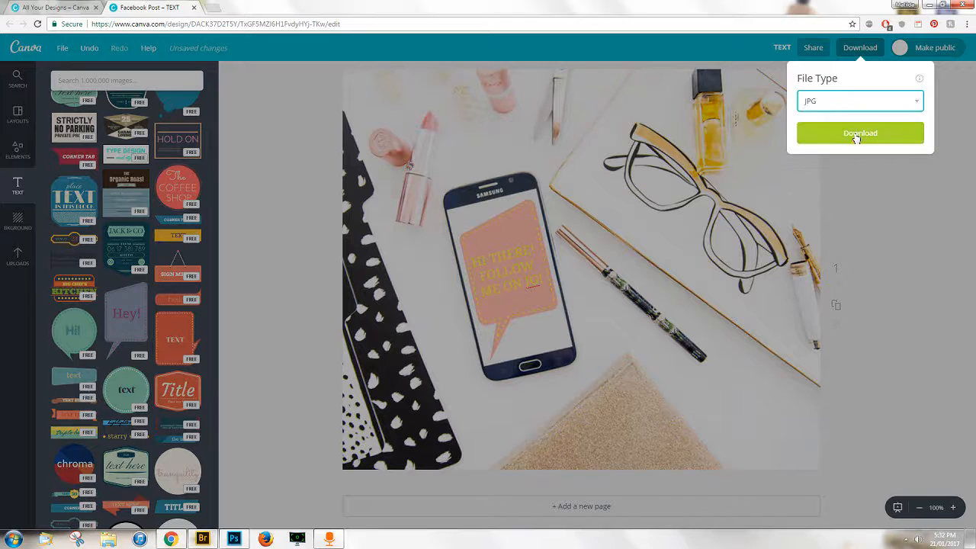
{"action": "left_click", "coordinate": [860, 132]}
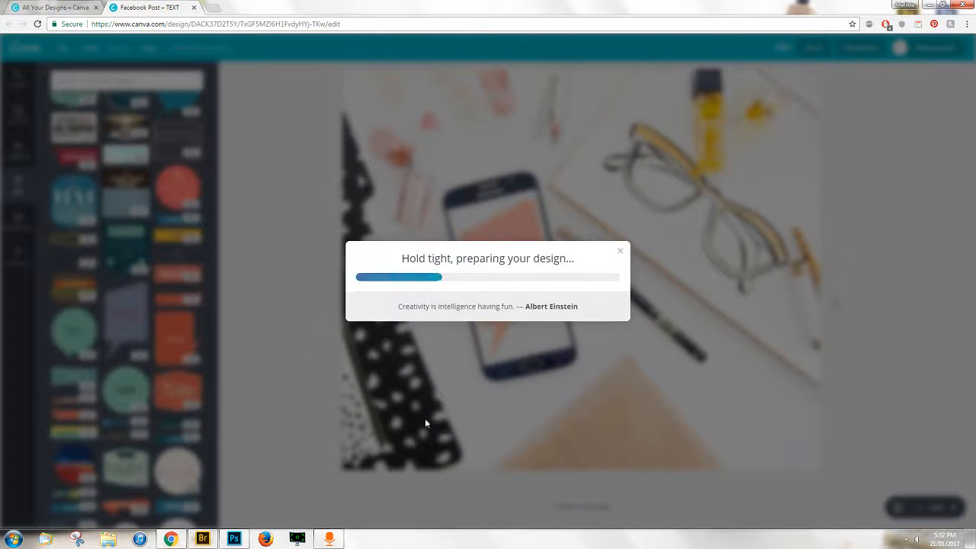
{"action": "mouse_move", "coordinate": [403, 425]}
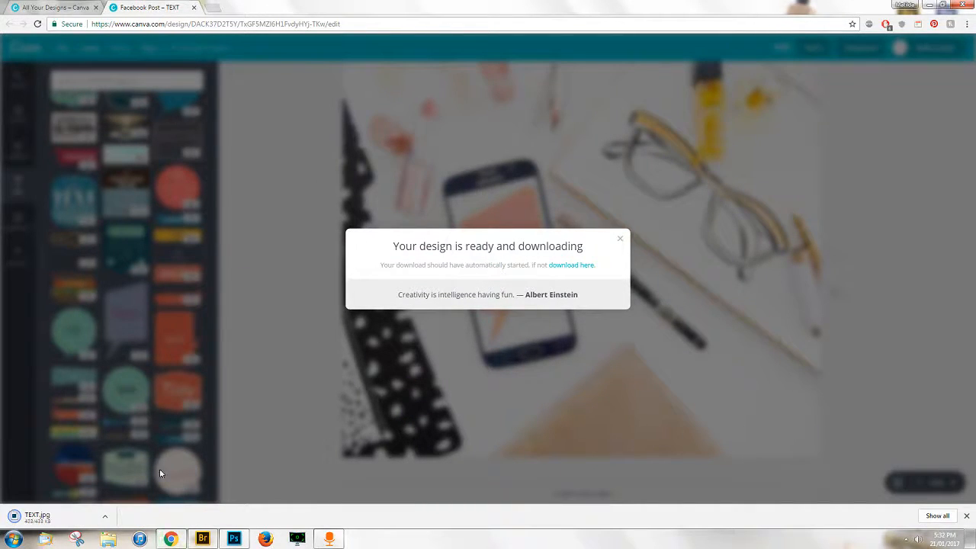
{"action": "left_click", "coordinate": [234, 538]}
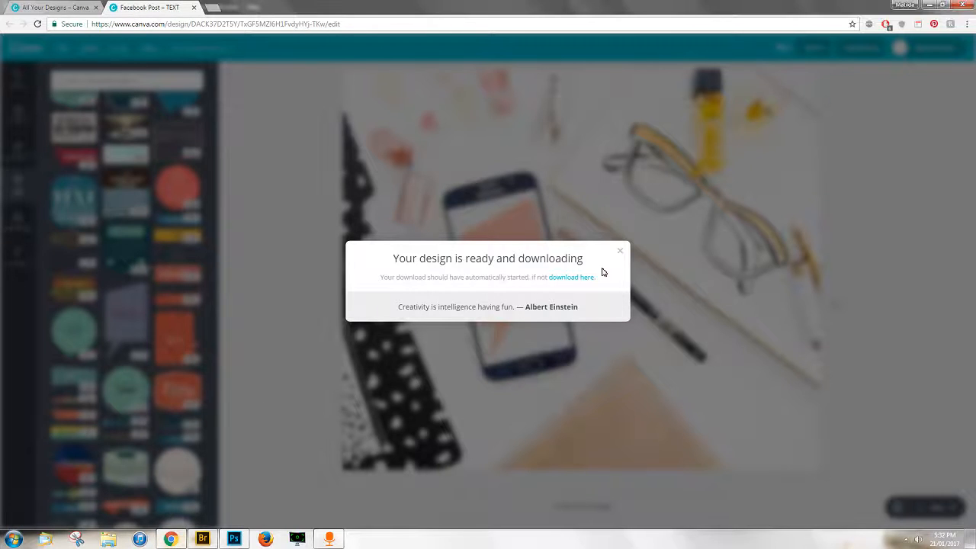
{"action": "left_click", "coordinate": [620, 250]}
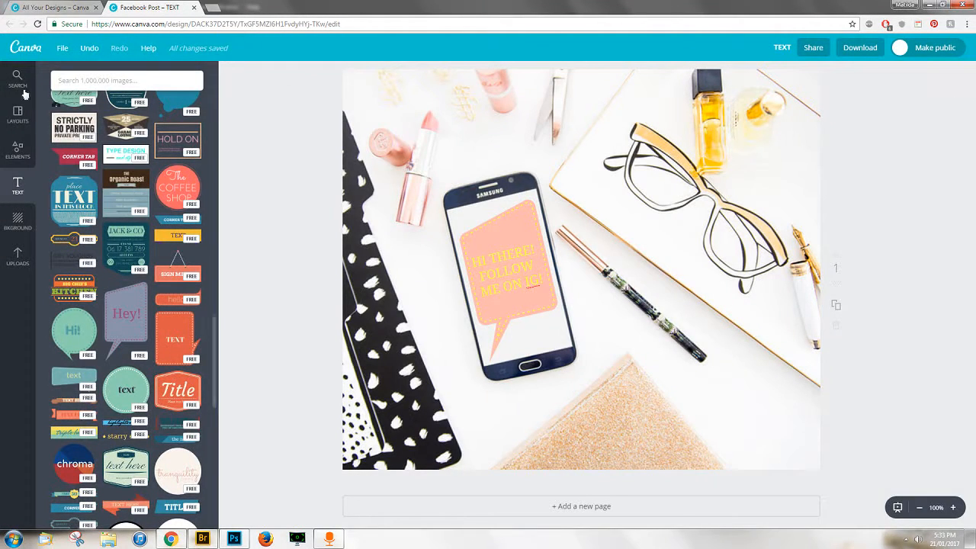
Leave the design editor and return to the Canva home page.
{"action": "left_click", "coordinate": [62, 48]}
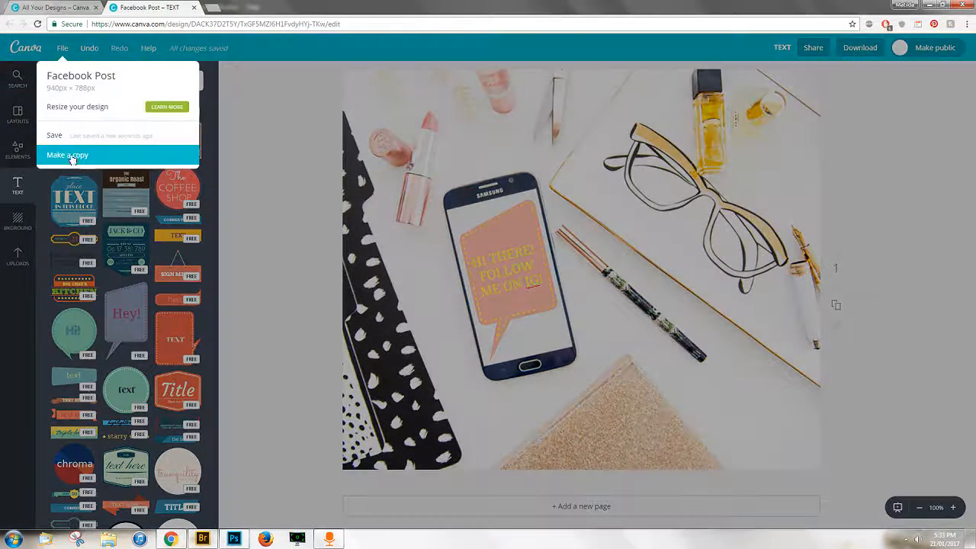
{"action": "left_click", "coordinate": [68, 154]}
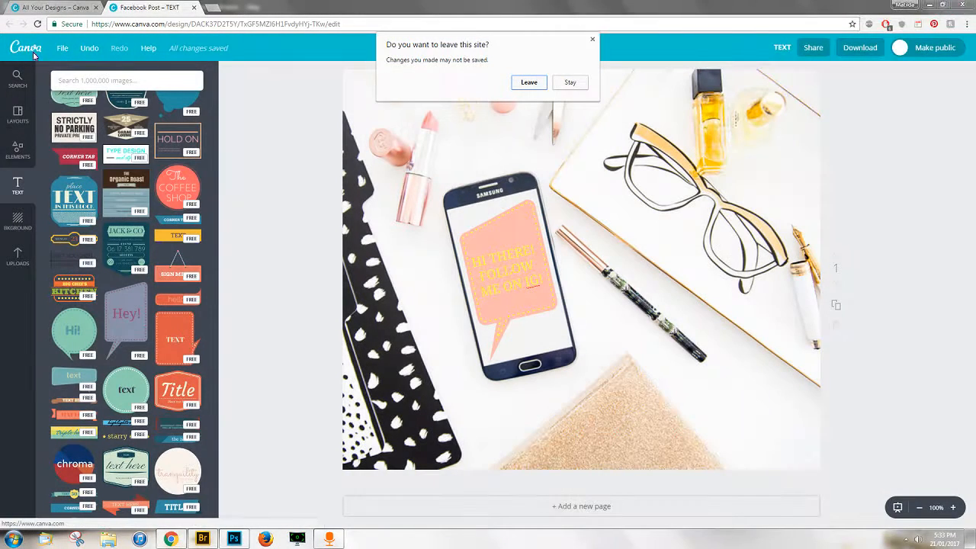
{"action": "left_click", "coordinate": [528, 82]}
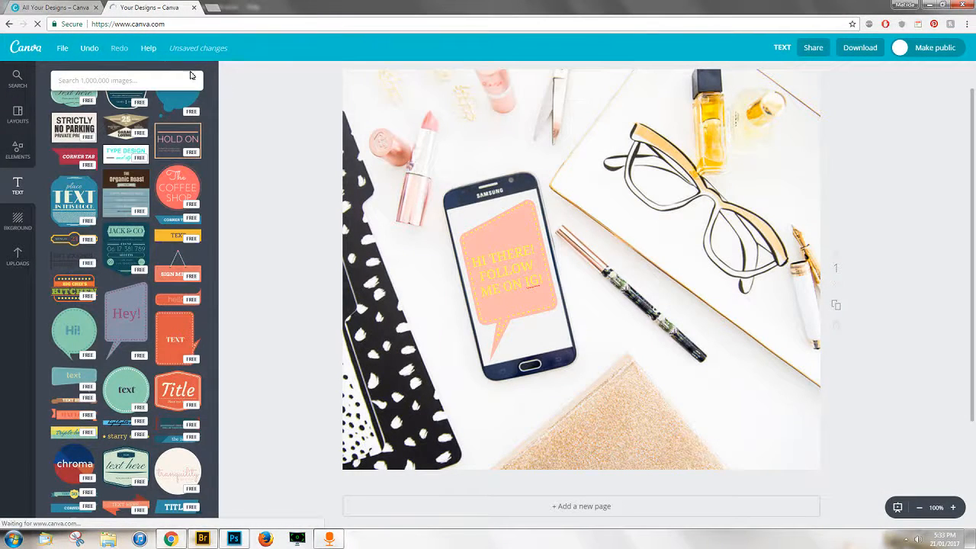
Create a square Social Media design with the notebooks-and-pineapple desk photo filling the page.
{"action": "left_click", "coordinate": [54, 6]}
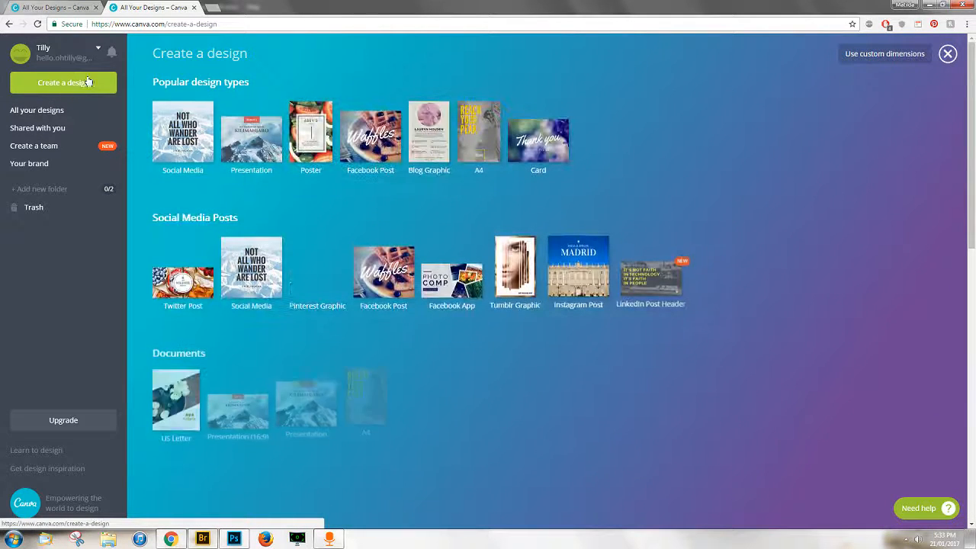
{"action": "left_click", "coordinate": [182, 129]}
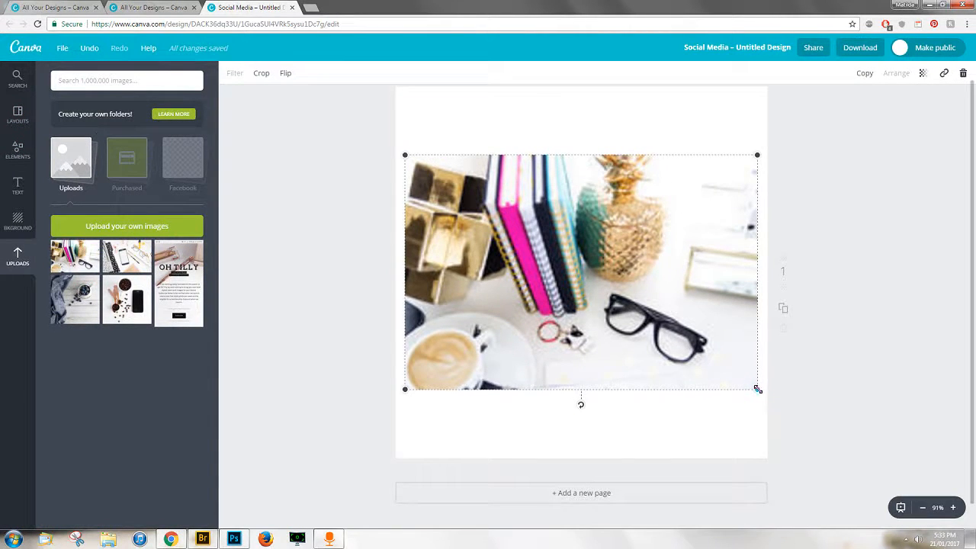
{"action": "left_click_drag", "start_coordinate": [758, 390], "coordinate": [860, 458]}
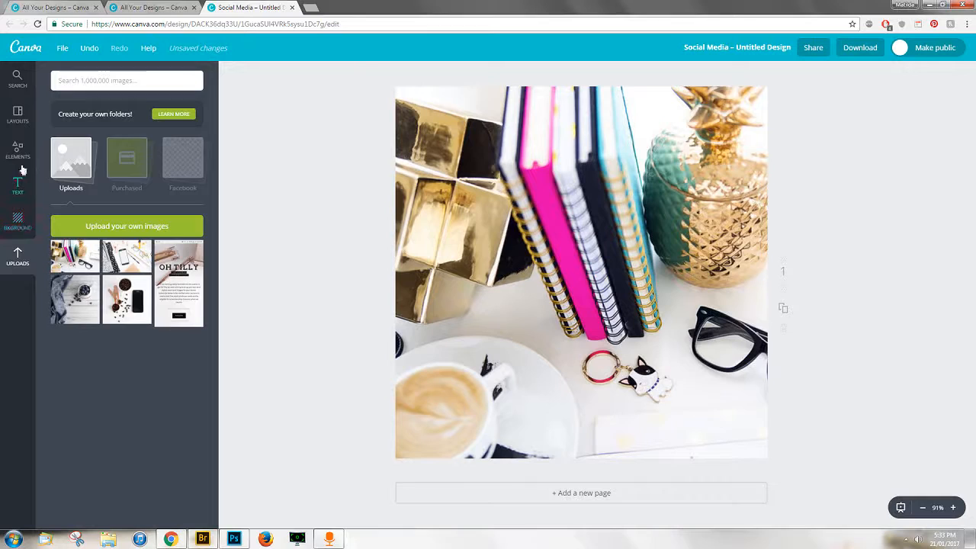
Add a white square frame shape from Elements > Shapes over the photo.
{"action": "left_click", "coordinate": [17, 149]}
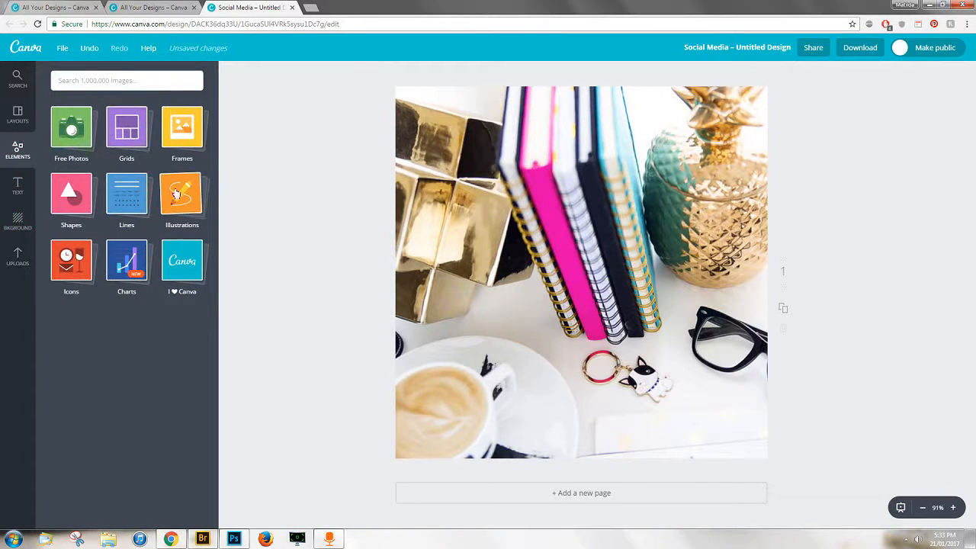
{"action": "left_click", "coordinate": [71, 193]}
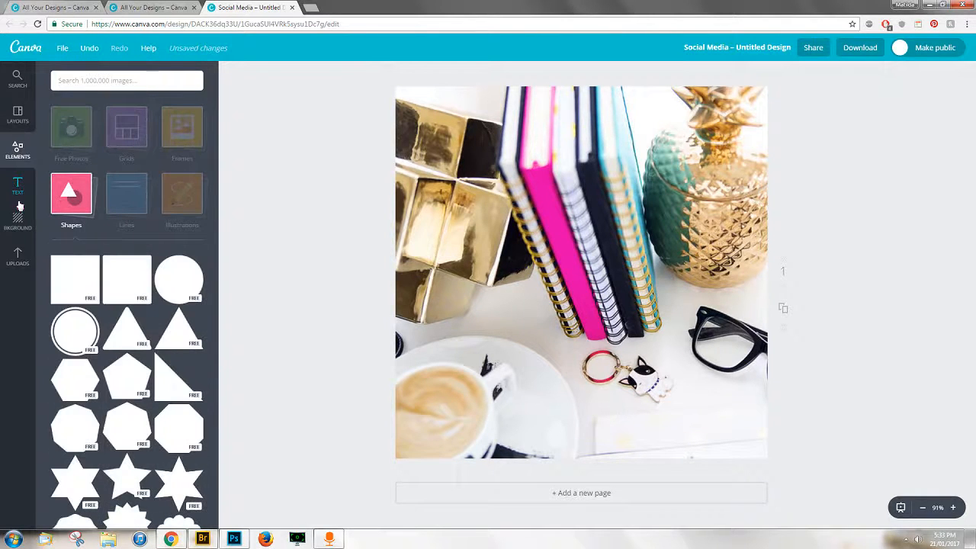
{"action": "scroll", "scroll_direction": "down", "scroll_amount": 3}
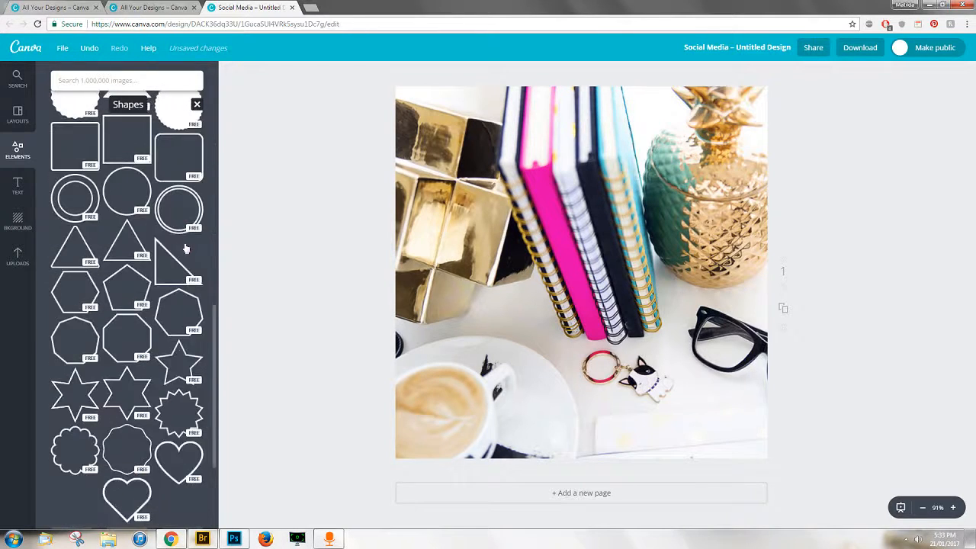
{"action": "scroll", "scroll_direction": "down", "scroll_amount": 3}
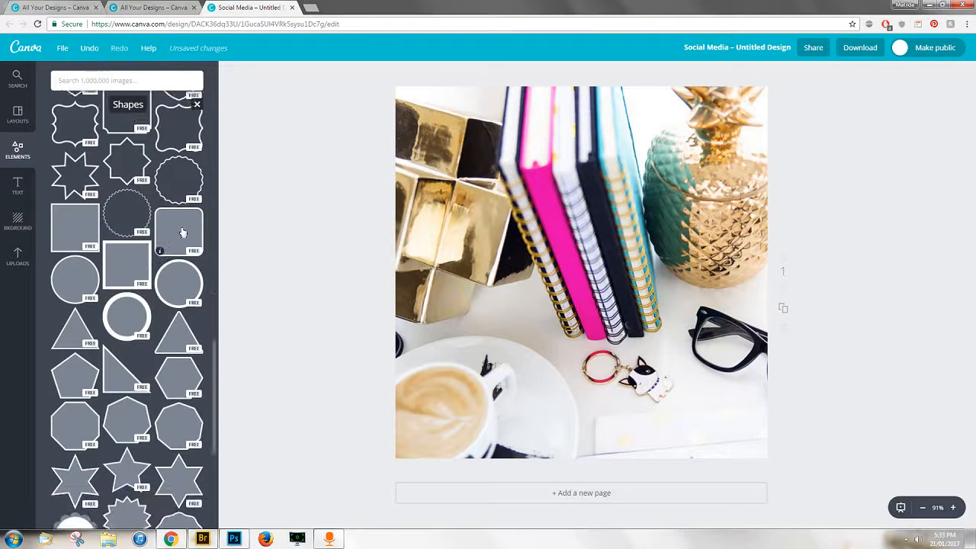
{"action": "scroll", "scroll_direction": "down", "scroll_amount": 3}
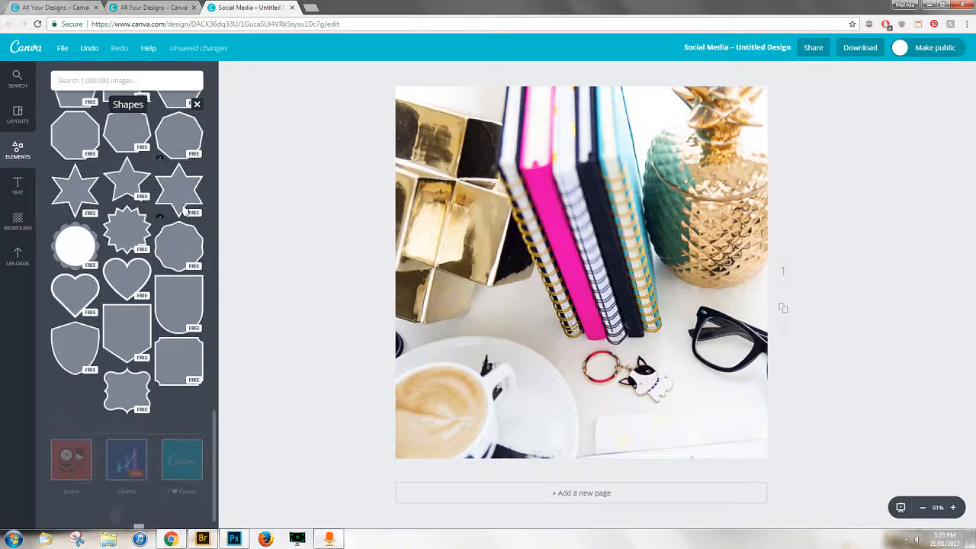
{"action": "scroll", "scroll_direction": "down", "scroll_amount": 3}
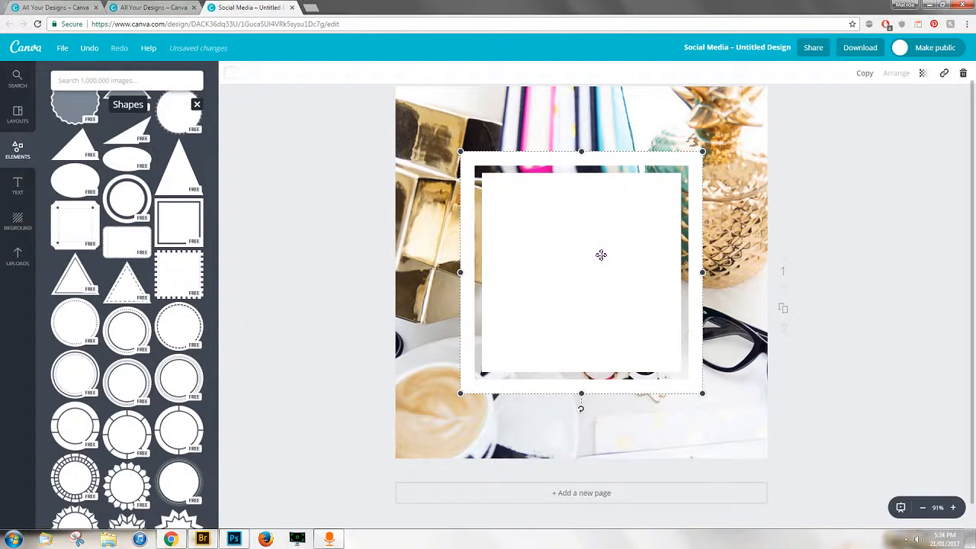
Set the white frame's transparency to about 65 so the notebooks show through.
{"action": "left_click", "coordinate": [922, 73]}
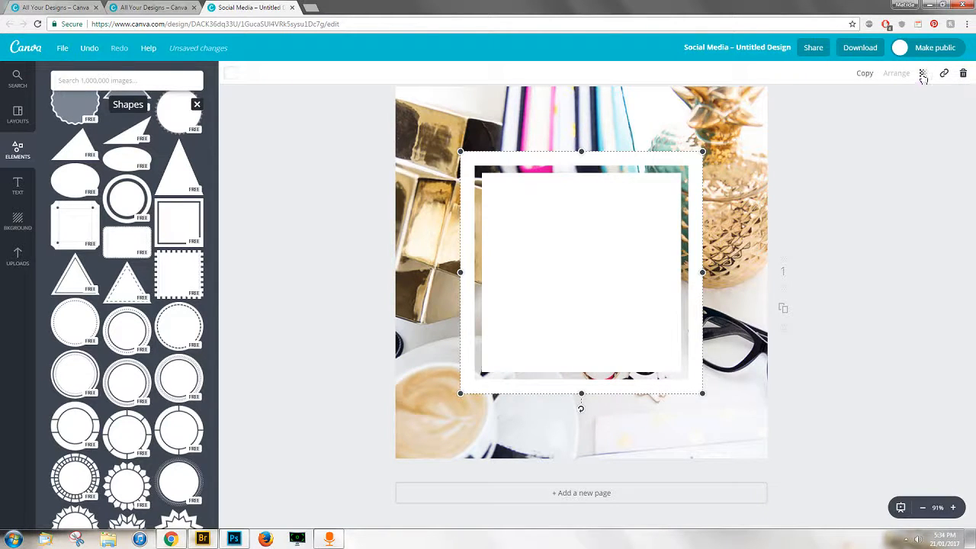
{"action": "left_click", "coordinate": [923, 74]}
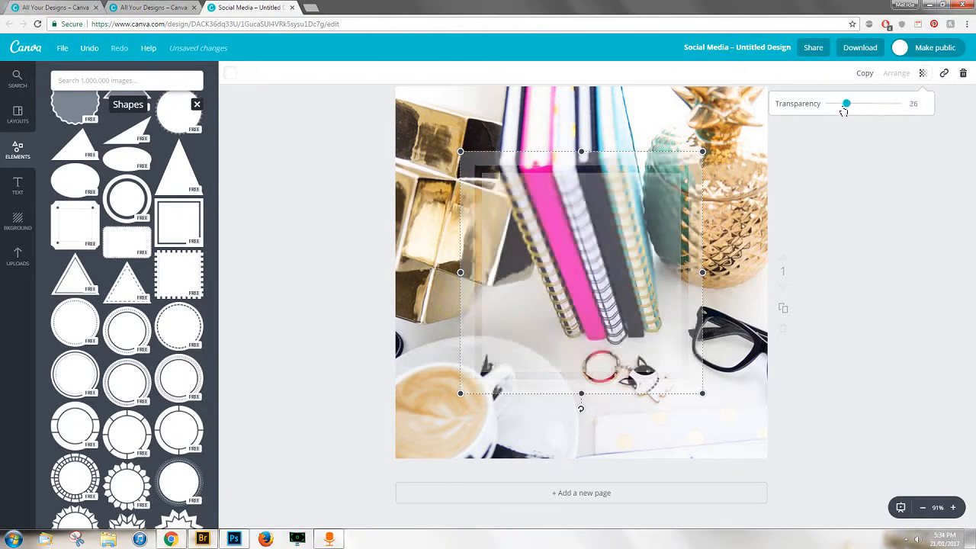
{"action": "left_click_drag", "start_coordinate": [846, 103], "coordinate": [897, 103]}
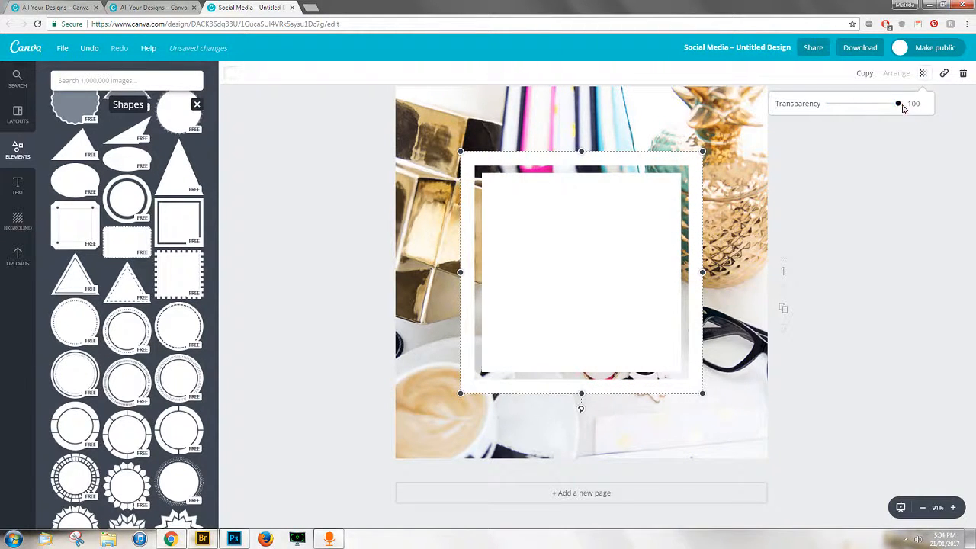
{"action": "left_click_drag", "start_coordinate": [898, 103], "coordinate": [861, 103]}
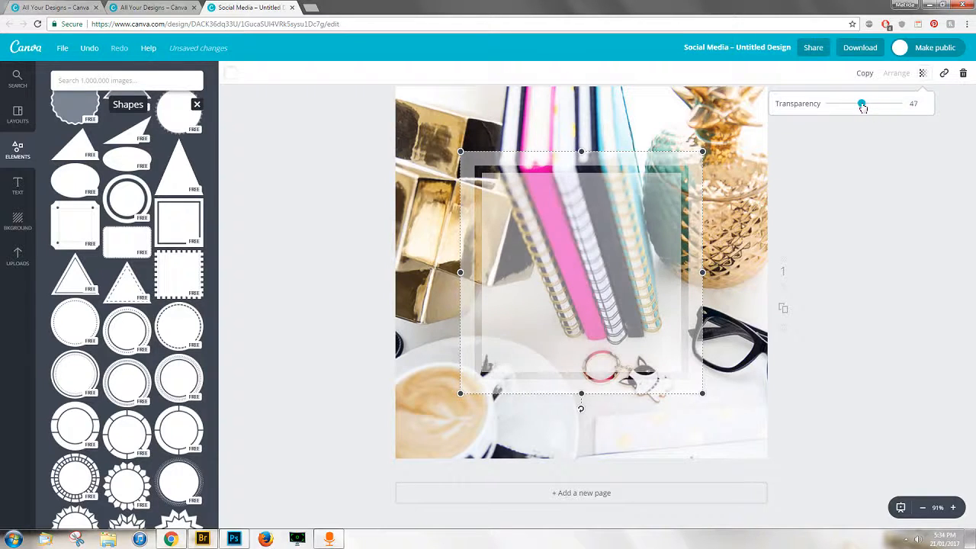
{"action": "left_click_drag", "start_coordinate": [861, 103], "coordinate": [874, 103]}
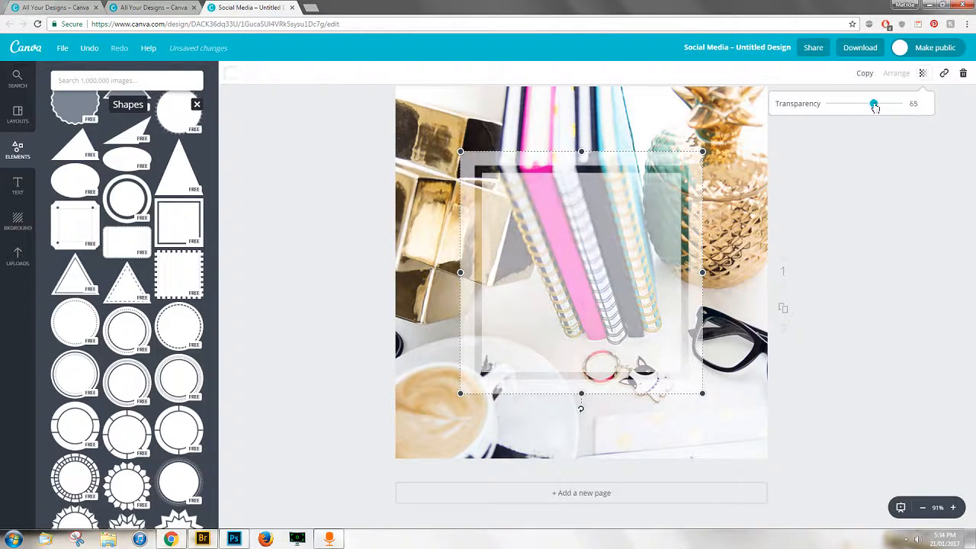
{"action": "left_click_drag", "start_coordinate": [874, 103], "coordinate": [872, 103]}
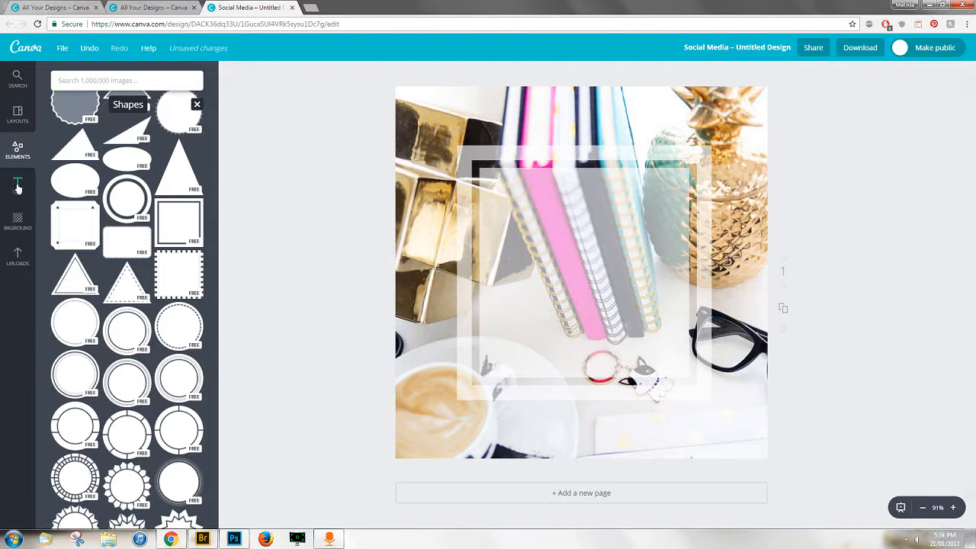
Add the coral YOU/ARE text combination from the Text panel.
{"action": "left_click", "coordinate": [17, 183]}
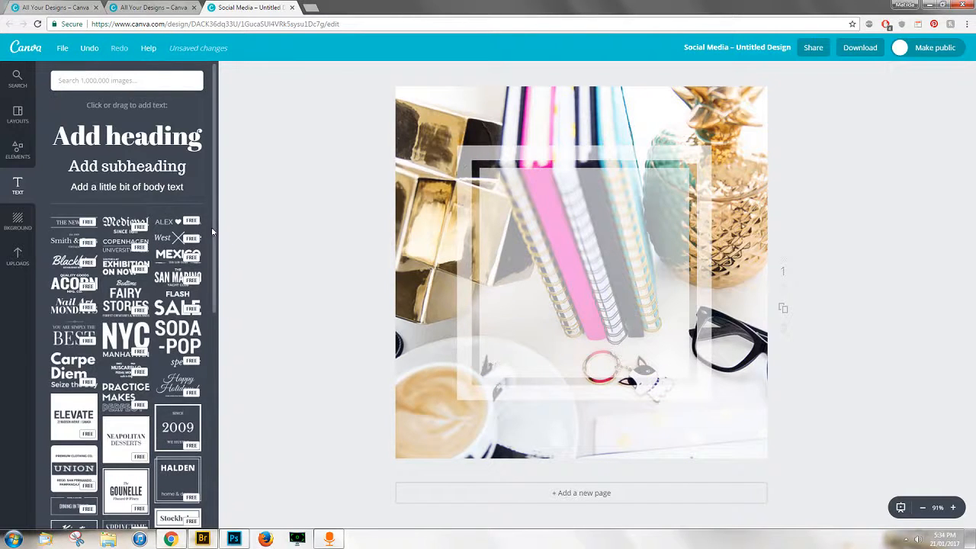
{"action": "scroll", "scroll_direction": "down", "scroll_amount": 3}
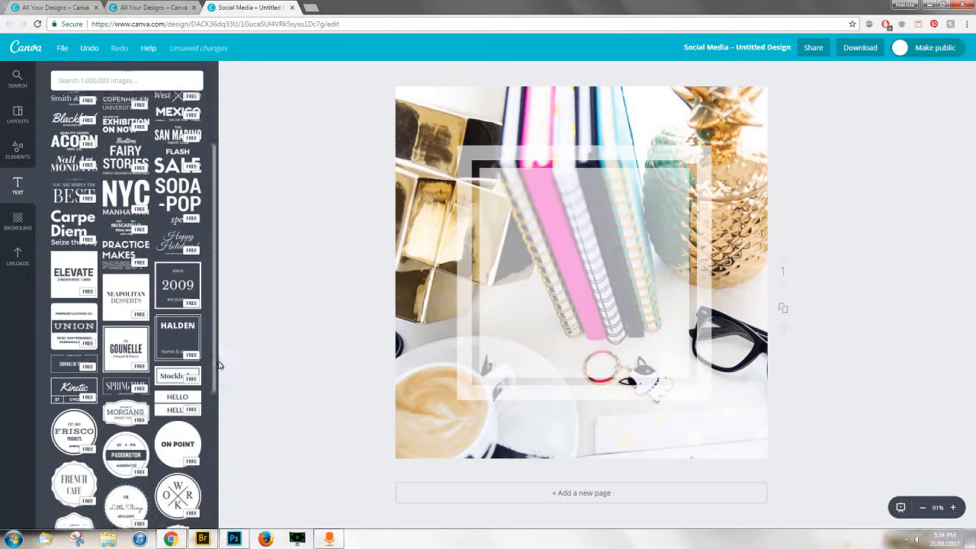
{"action": "scroll", "scroll_direction": "down", "scroll_amount": 3}
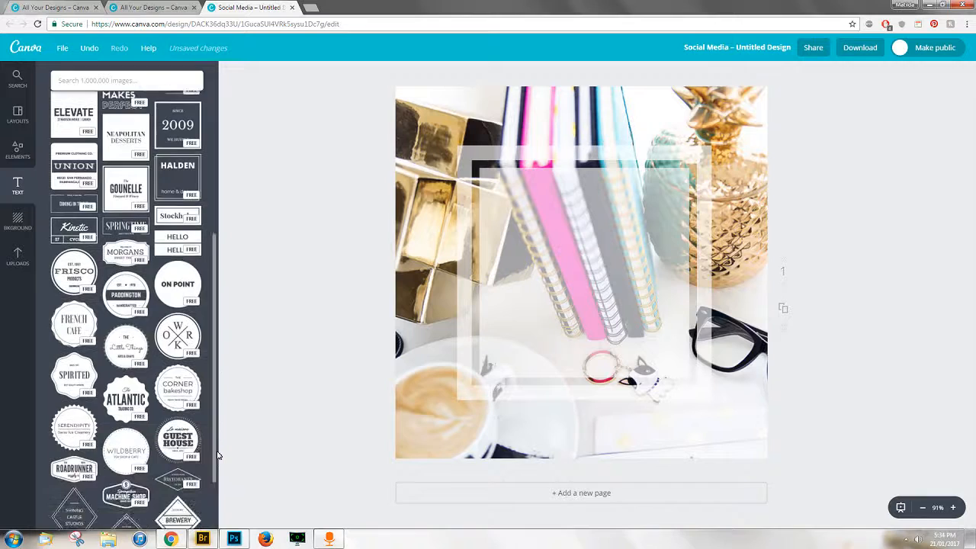
{"action": "scroll", "scroll_direction": "down", "scroll_amount": 3}
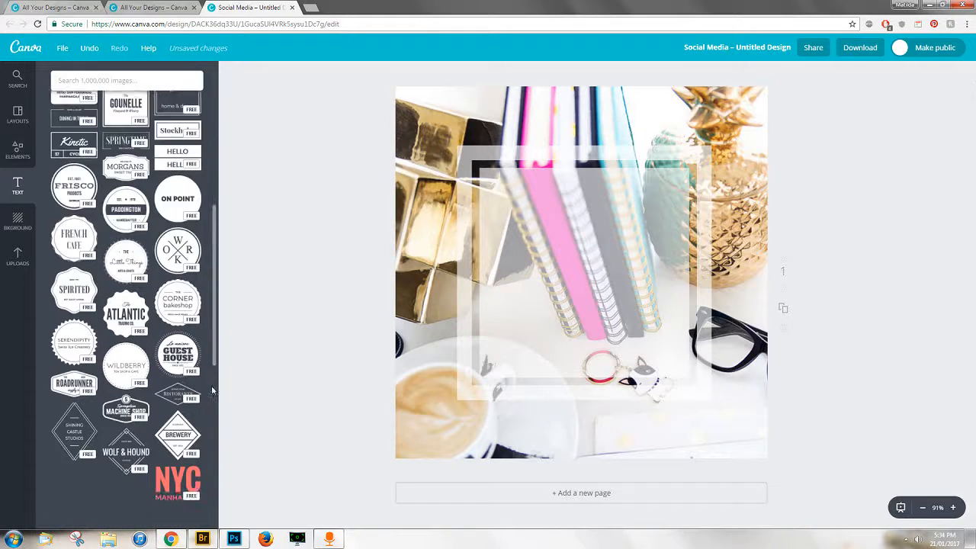
{"action": "scroll", "scroll_direction": "down", "scroll_amount": 3}
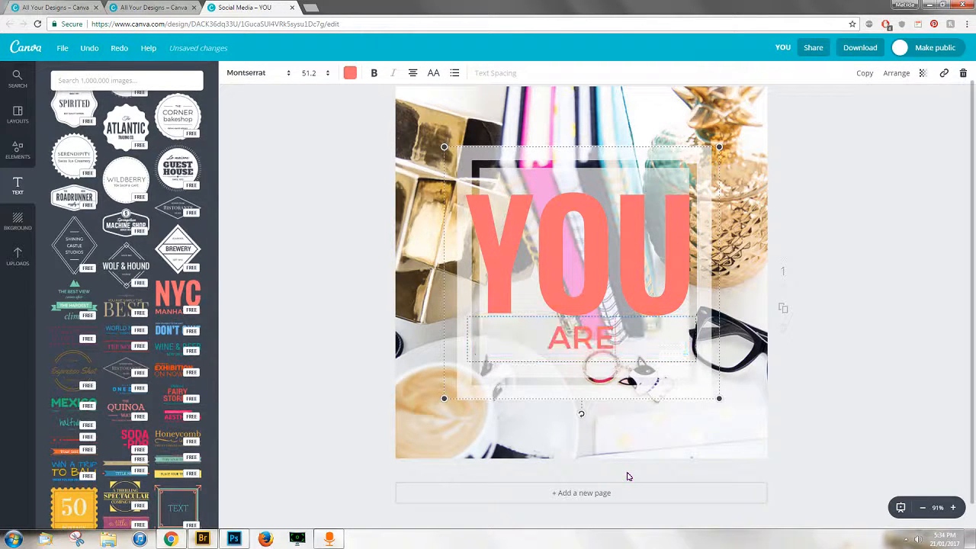
Change the second line to 'ARE AWESOME' at font size 36.
{"action": "type", "text": "AWESOME"}
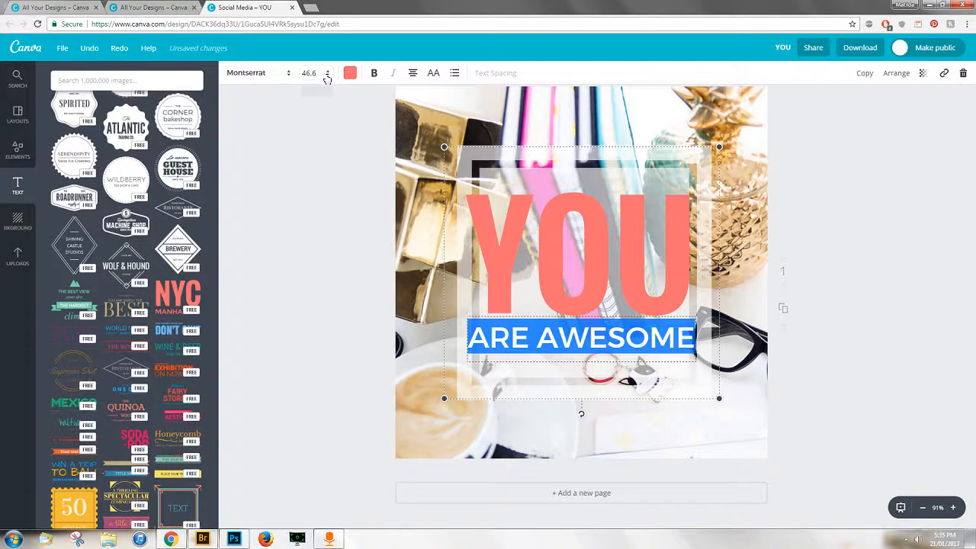
{"action": "left_click", "coordinate": [308, 233]}
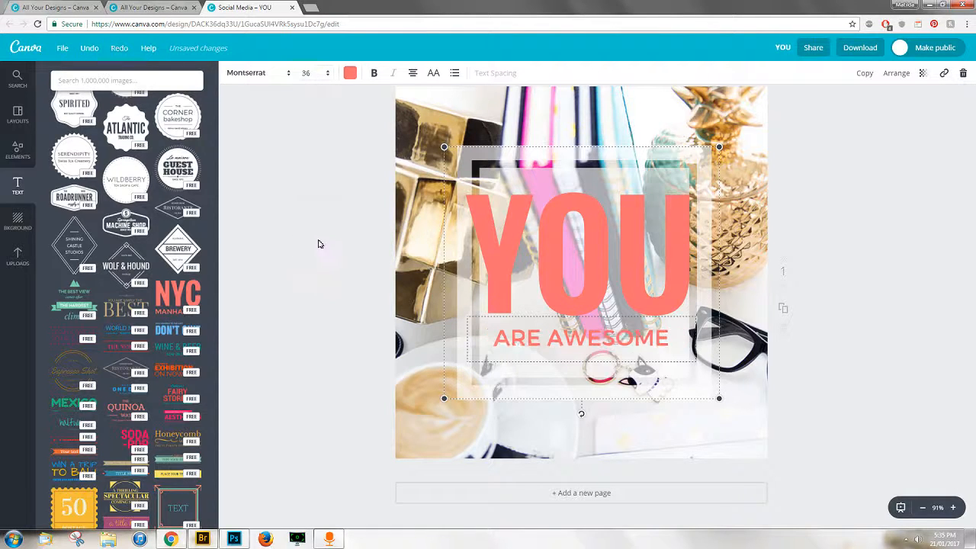
{"action": "left_click", "coordinate": [306, 72]}
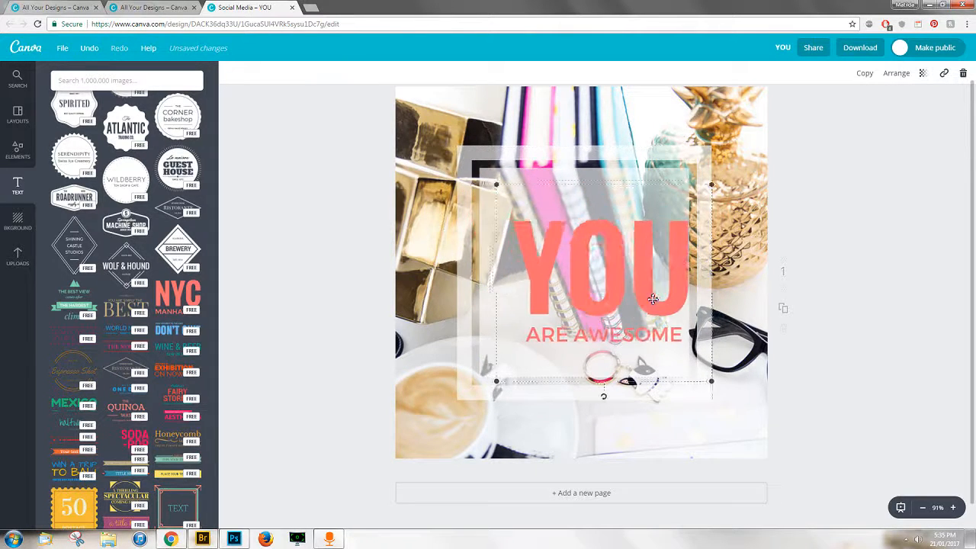
Centre the quote text in the frame and download the design as YOU.jpg.
{"action": "left_click_drag", "start_coordinate": [652, 297], "coordinate": [709, 289]}
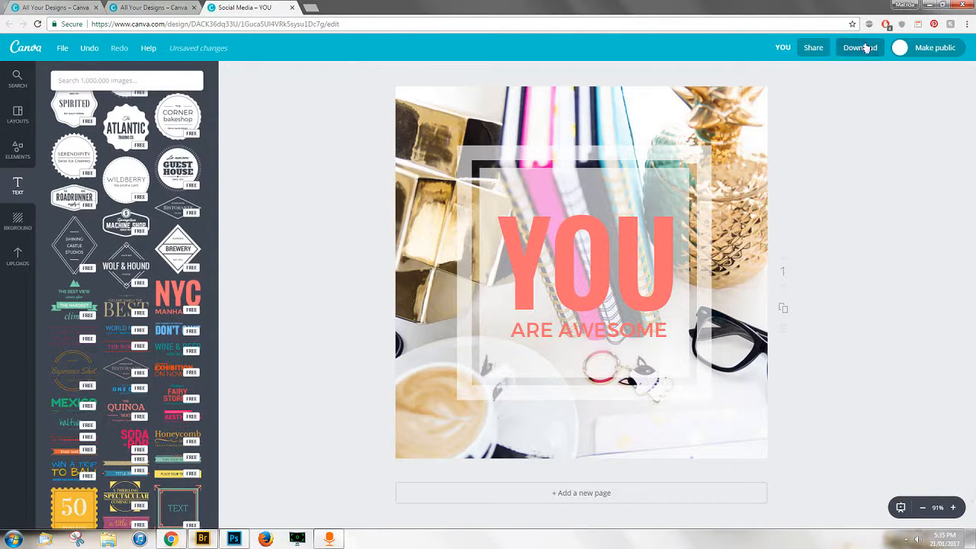
{"action": "left_click", "coordinate": [859, 47]}
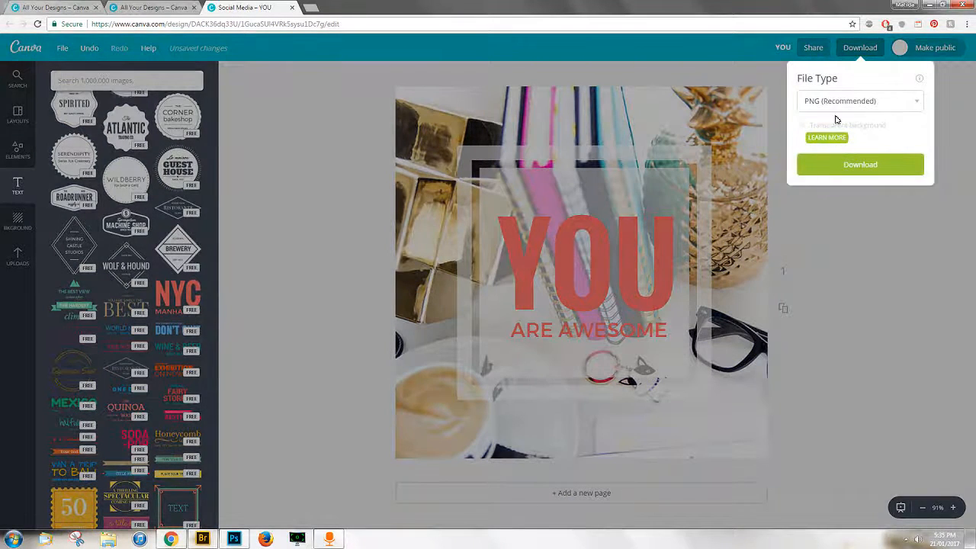
{"action": "left_click", "coordinate": [860, 101]}
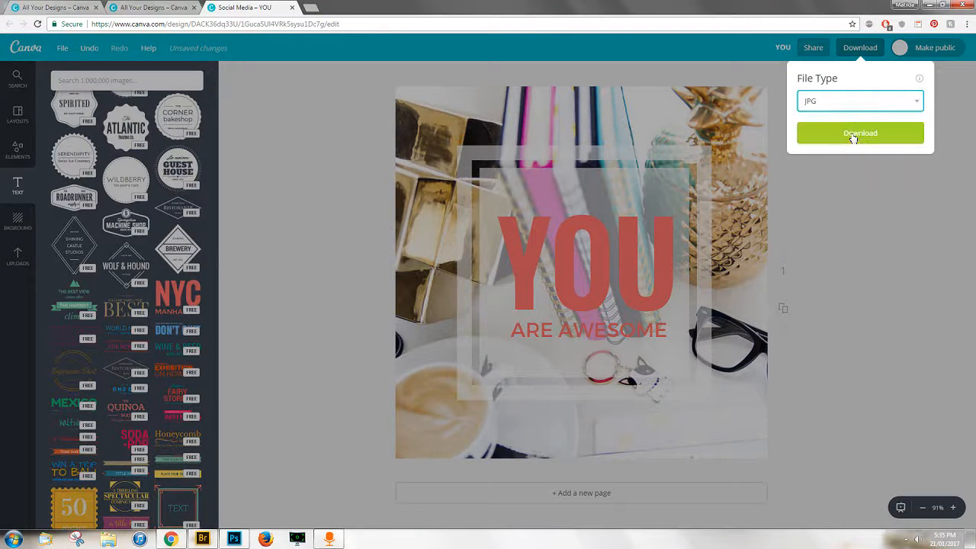
{"action": "left_click", "coordinate": [860, 133]}
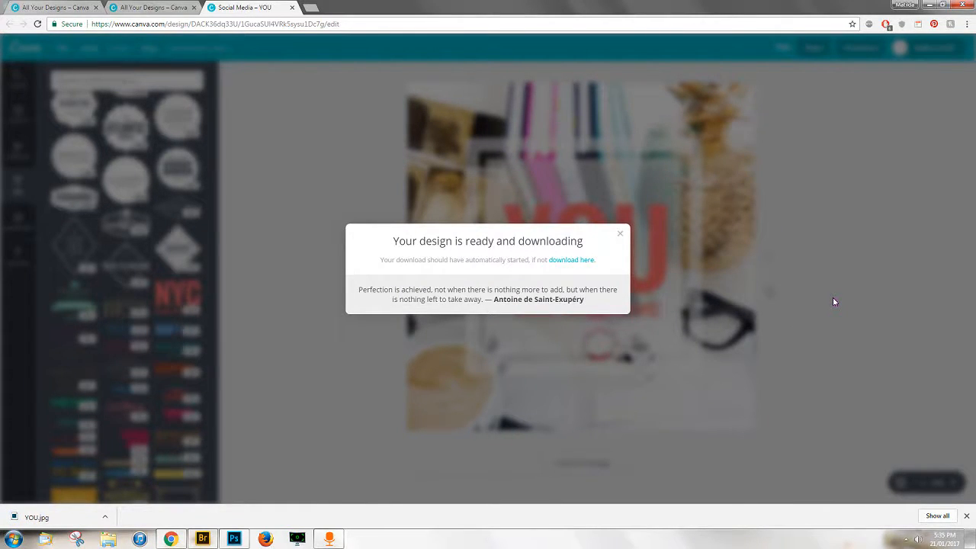
{"action": "mouse_move", "coordinate": [446, 199]}
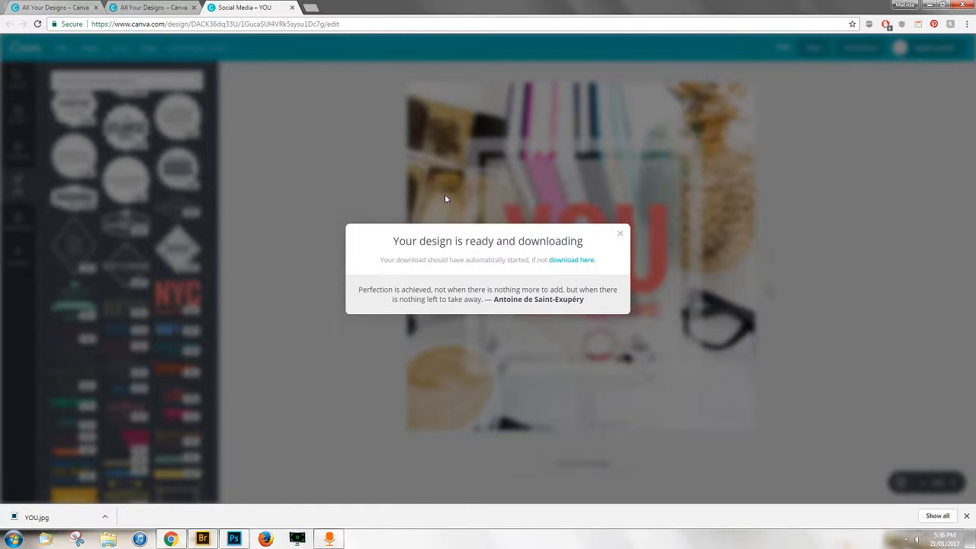
{"action": "left_click", "coordinate": [619, 233]}
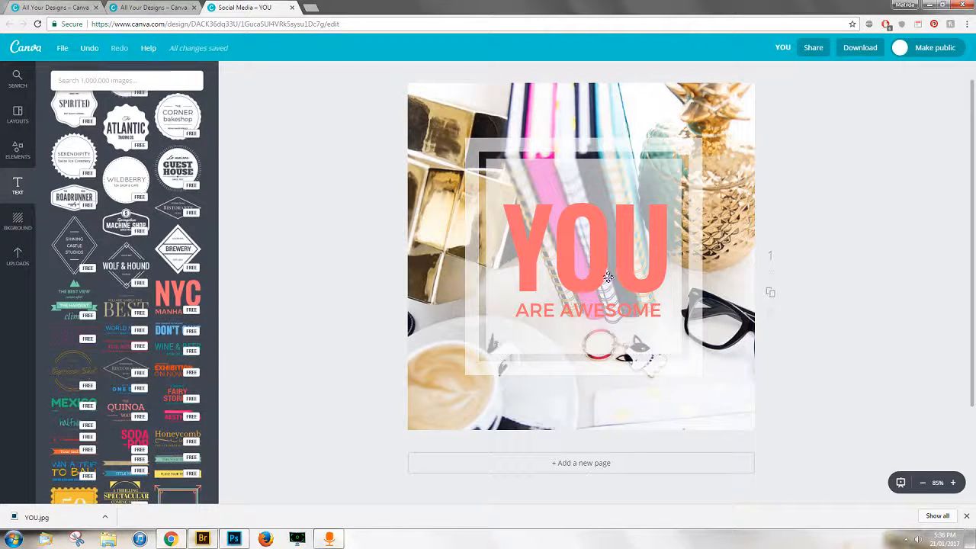